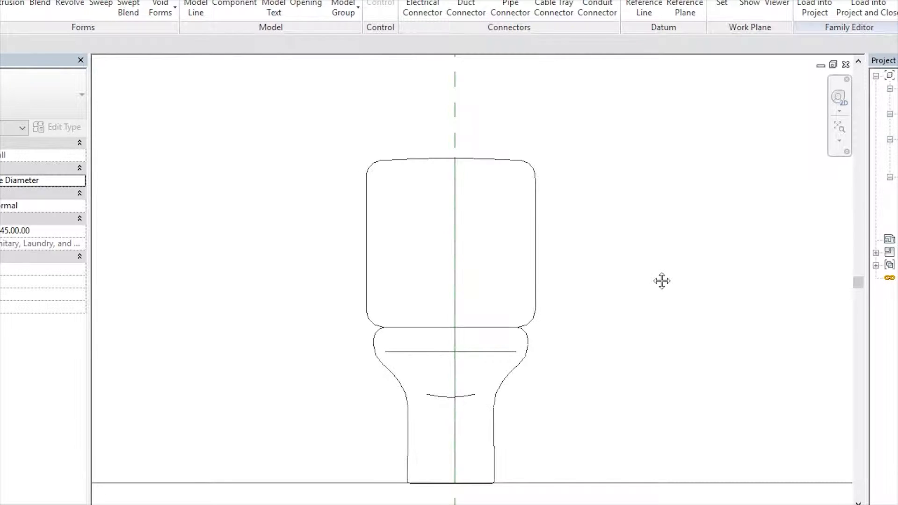
pyautogui.moveTo(650, 275)
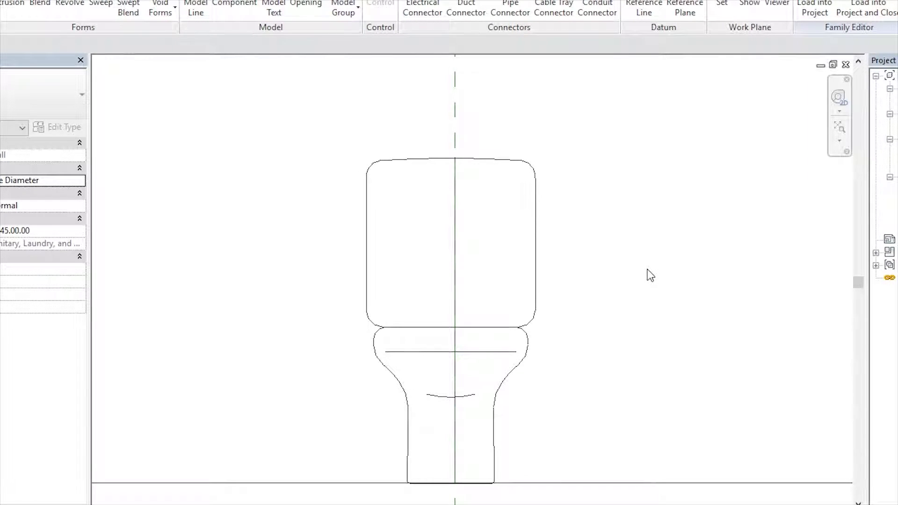
pyautogui.moveTo(648, 270)
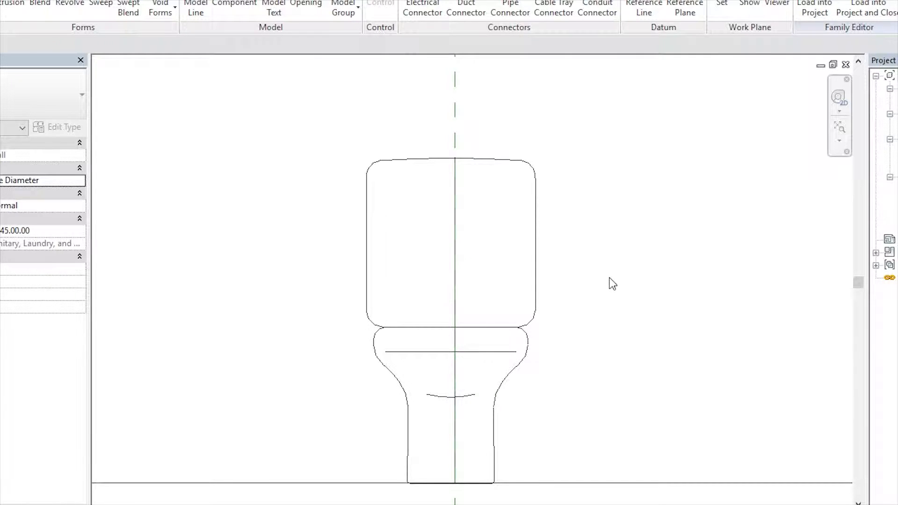
pyautogui.moveTo(614, 275)
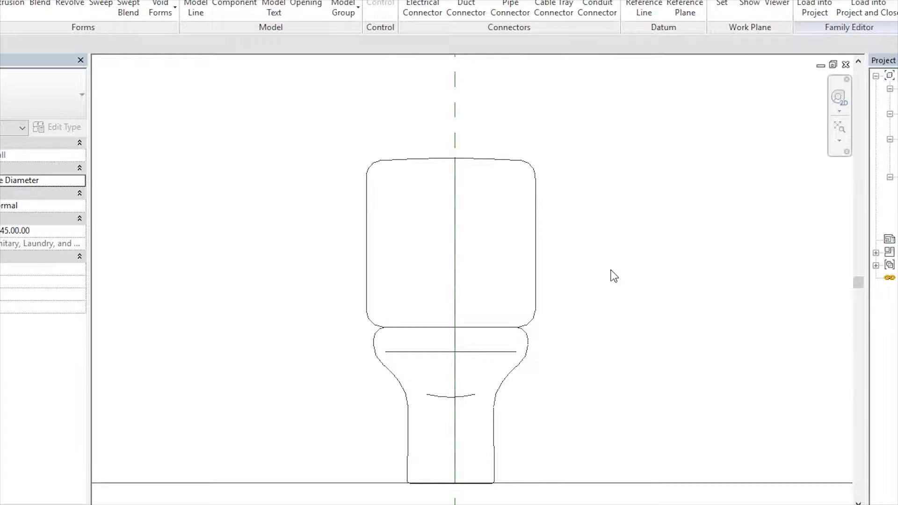
pyautogui.moveTo(570, 312)
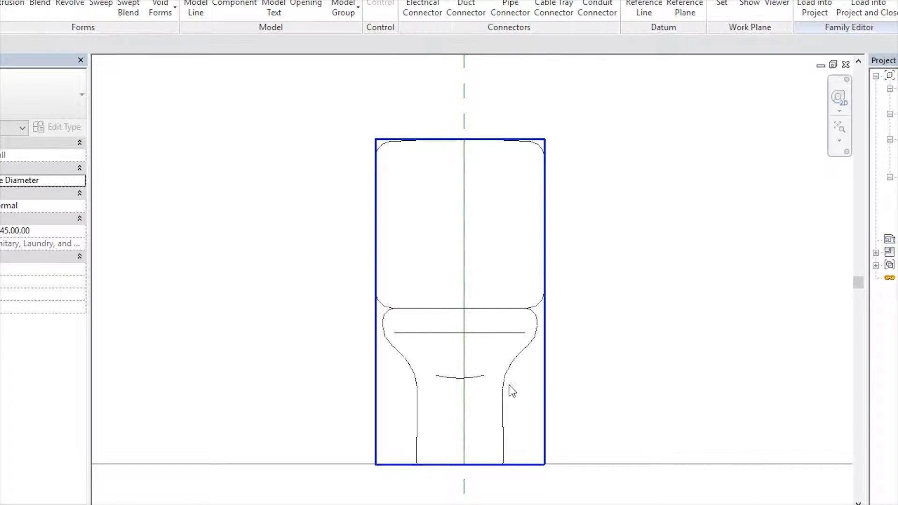
# Orbit the library toilet in 3D and pick the wall plane behind it
pyautogui.click(569, 216)
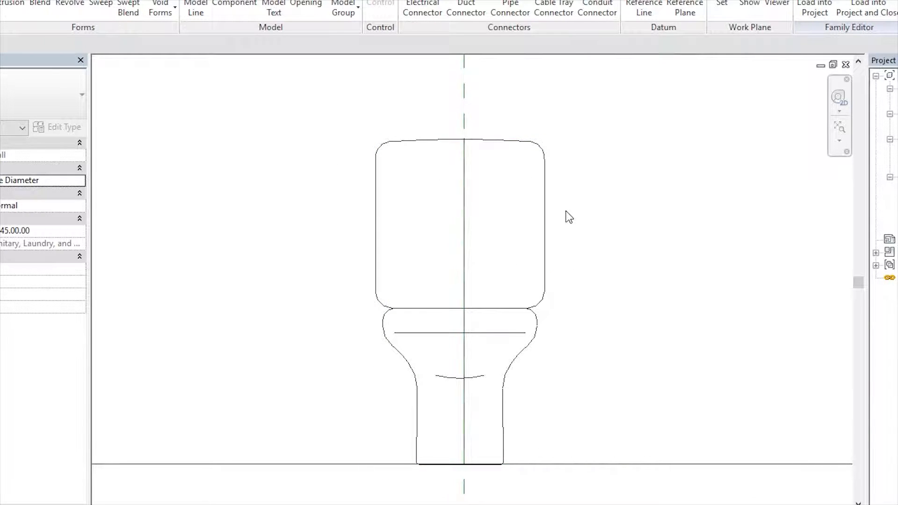
pyautogui.moveTo(596, 251)
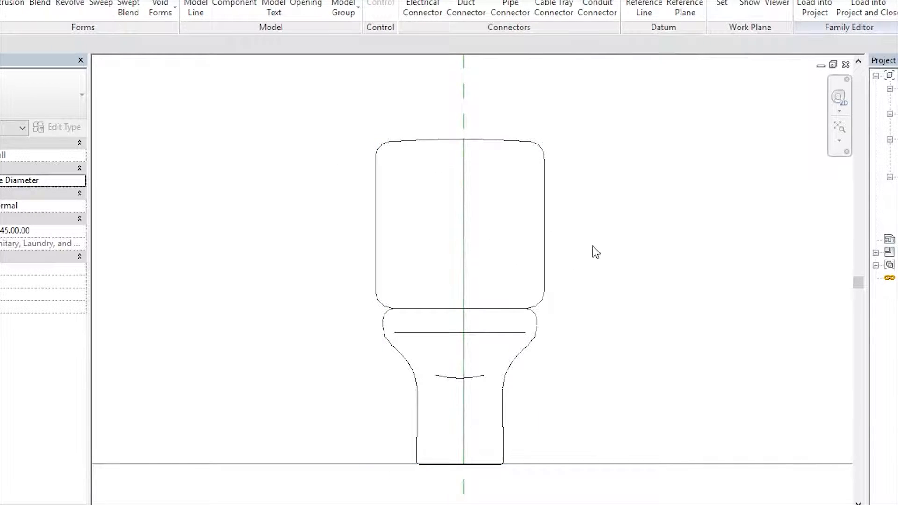
pyautogui.moveTo(603, 255)
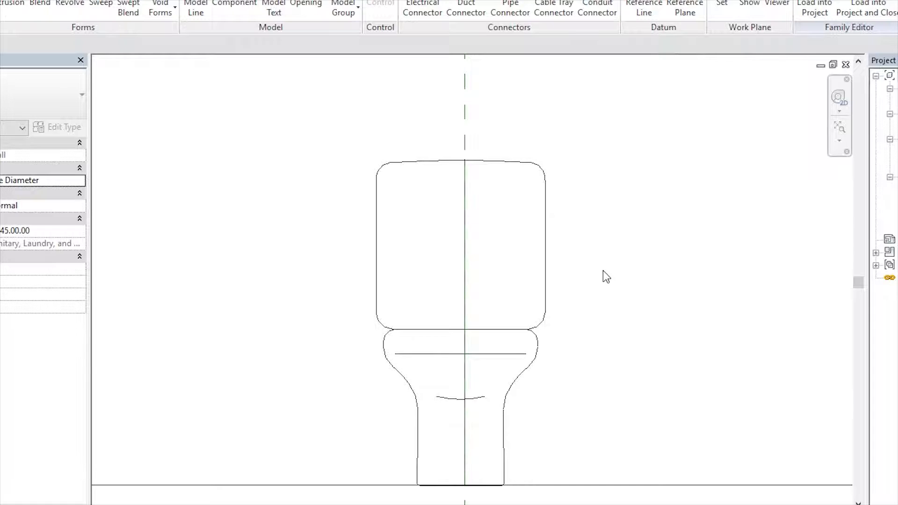
pyautogui.moveTo(567, 280)
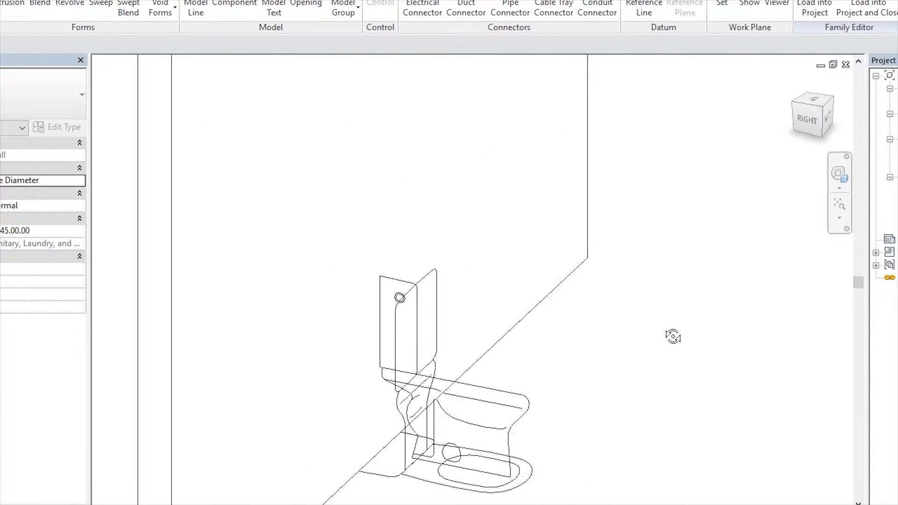
pyautogui.moveTo(672, 336); pyautogui.dragTo(381, 366)
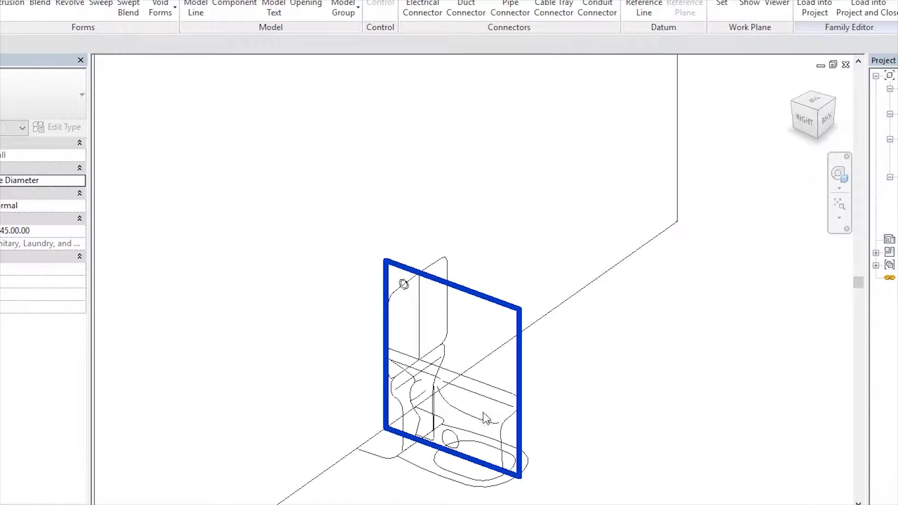
pyautogui.click(607, 391)
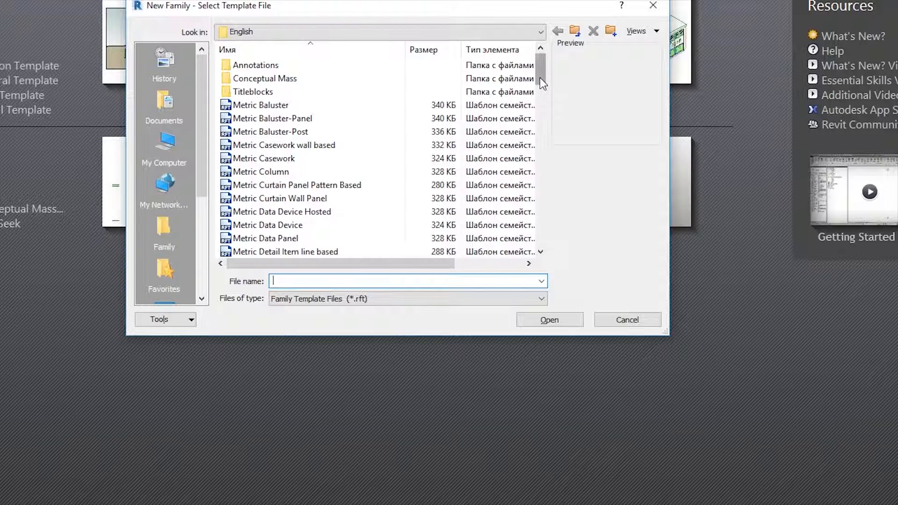
# Create a new family from the Metric Plumbing Fixture wall based template
pyautogui.scroll(-3)
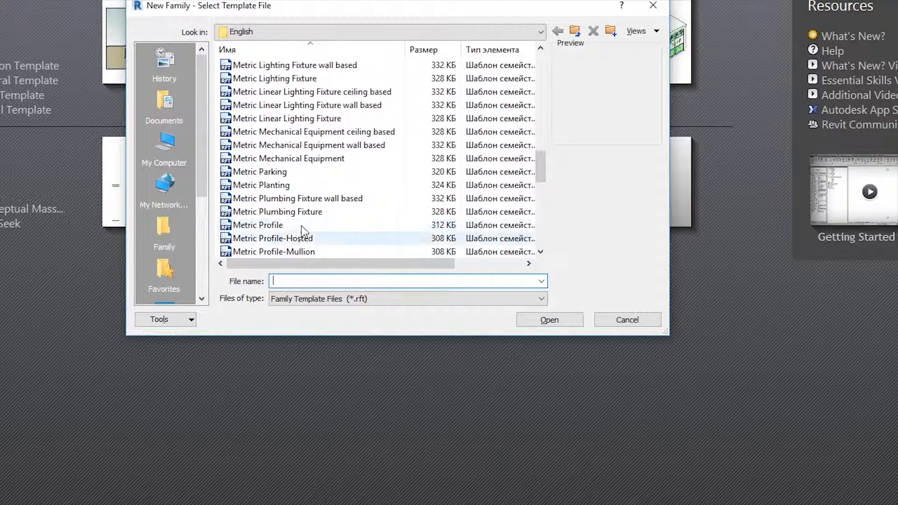
pyautogui.click(298, 199)
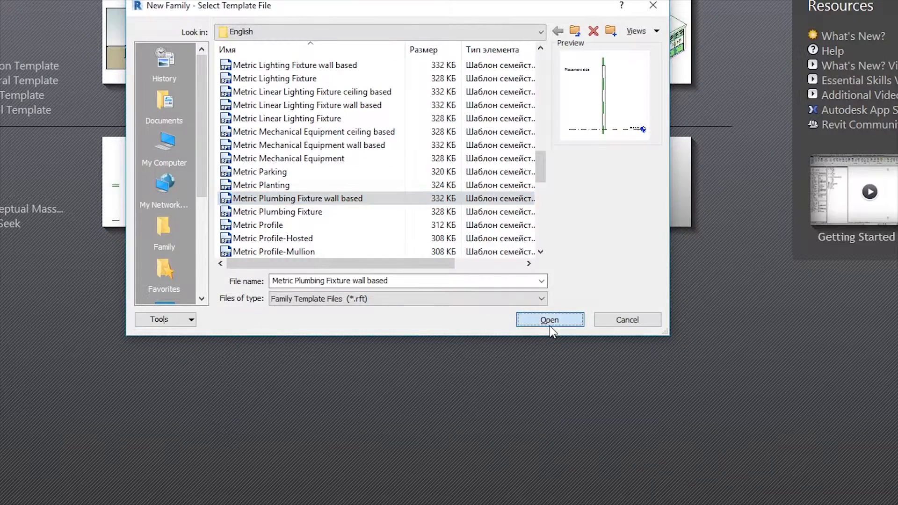
pyautogui.click(549, 320)
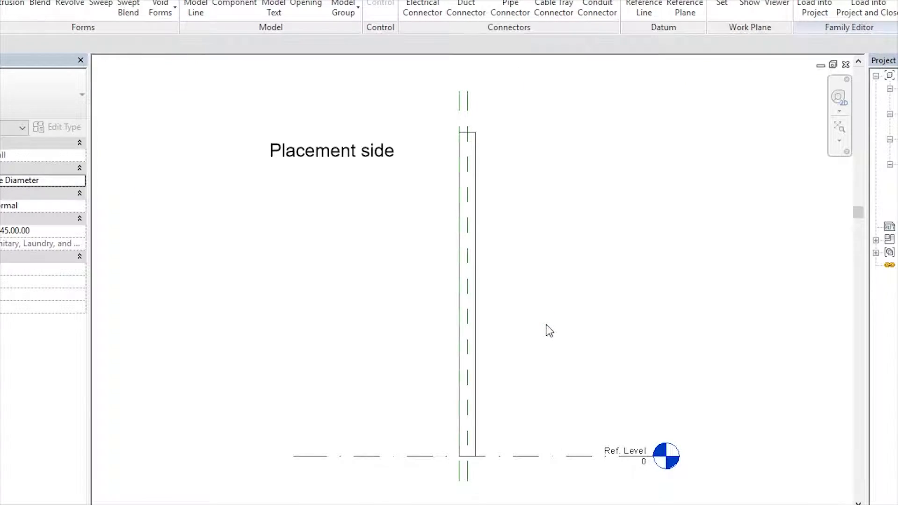
pyautogui.moveTo(800, 257)
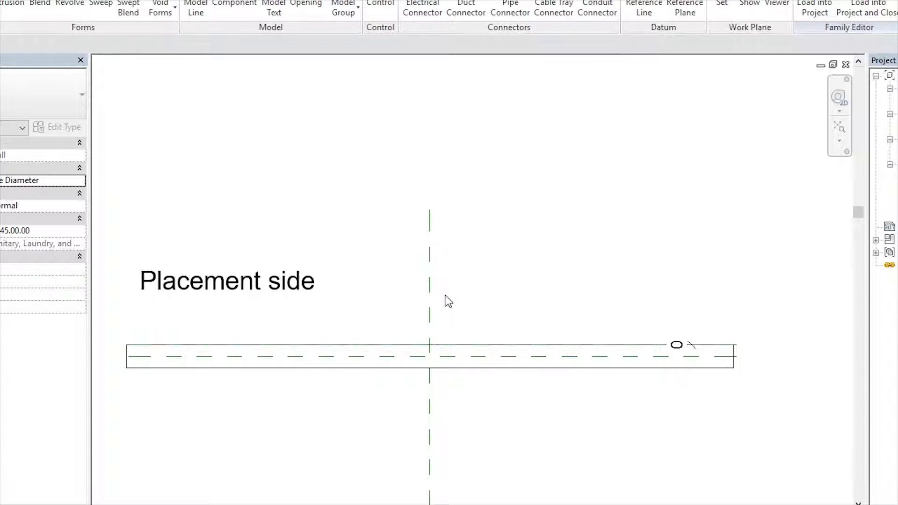
# Bring up the Insert commands over the Ref. Level plan
pyautogui.click(70, 4)
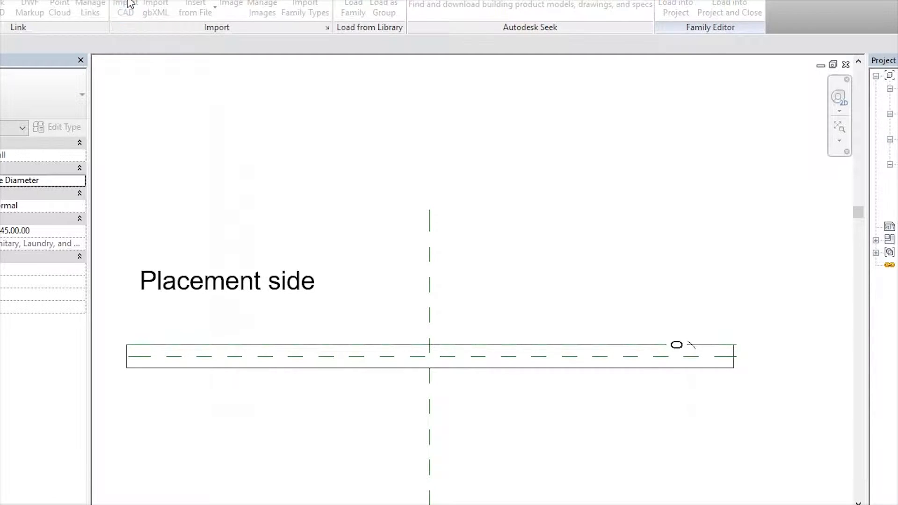
# Import WC top.dwg into the plan with import units set to millimeter
pyautogui.click(124, 9)
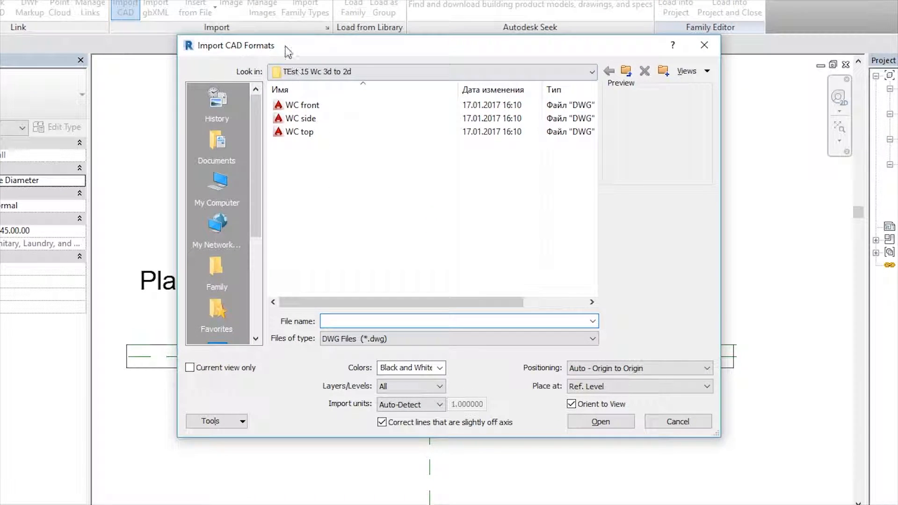
pyautogui.moveTo(313, 160)
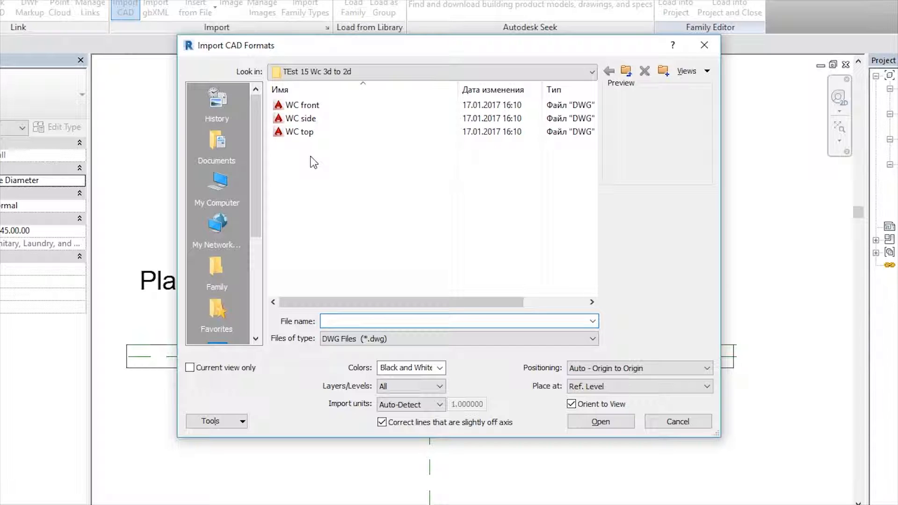
pyautogui.click(300, 132)
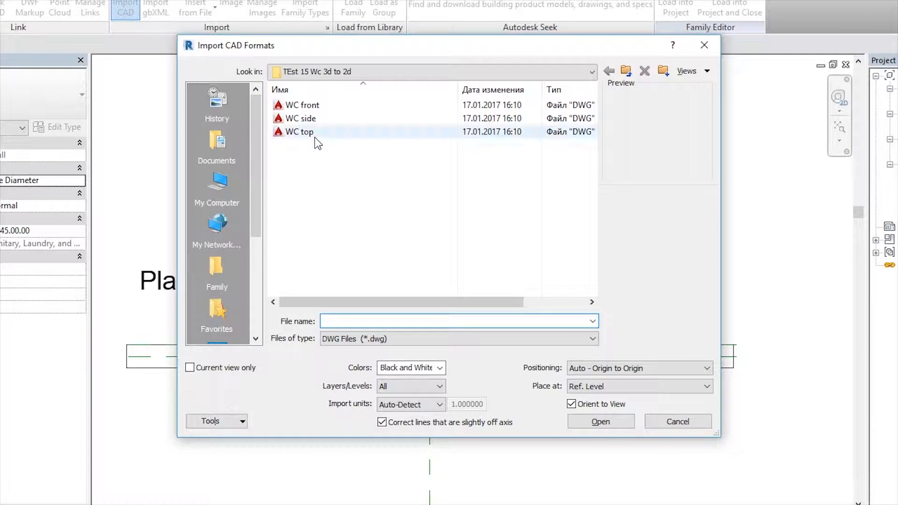
pyautogui.click(299, 132)
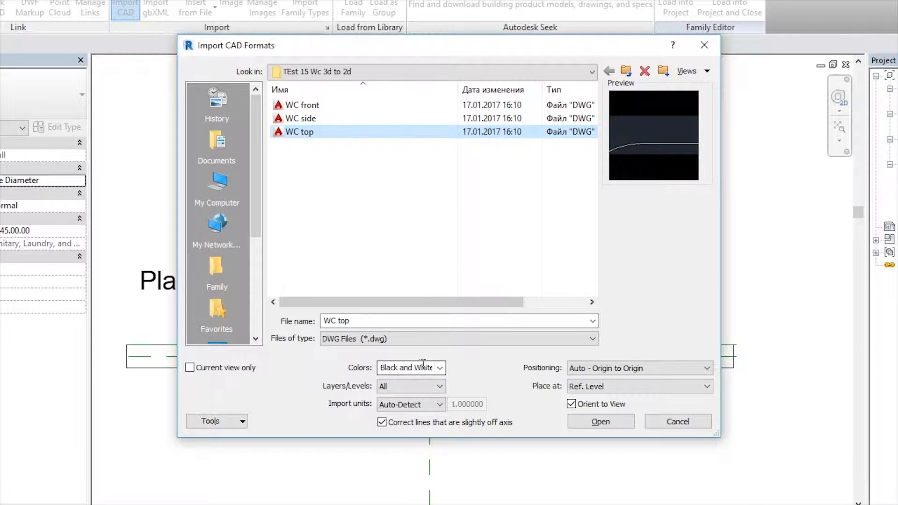
pyautogui.moveTo(335, 416)
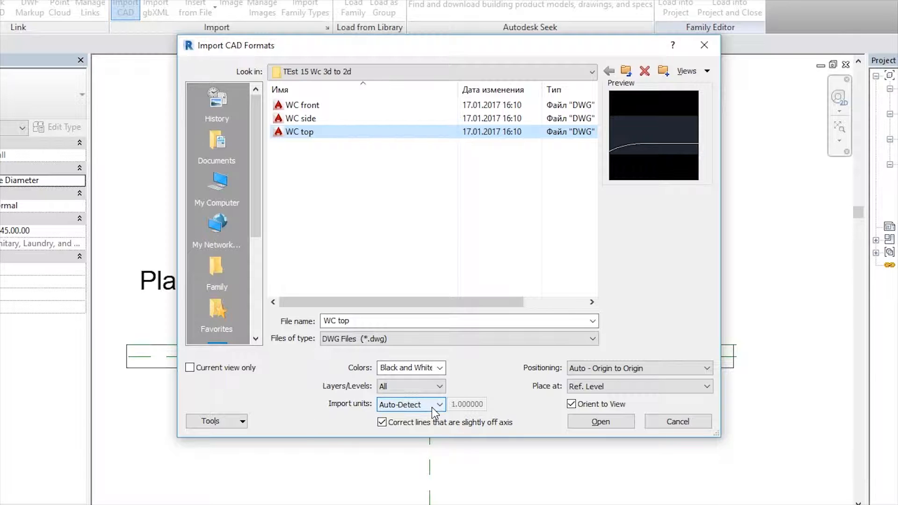
pyautogui.click(410, 404)
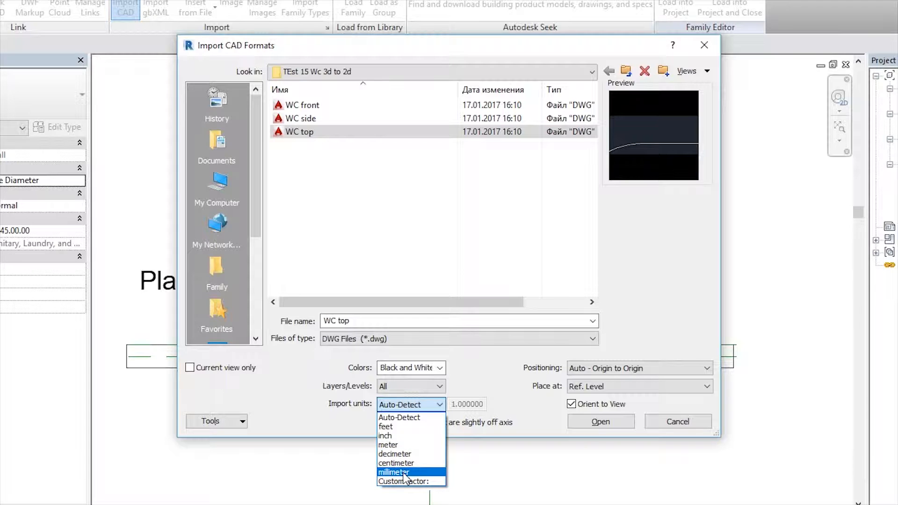
pyautogui.click(392, 471)
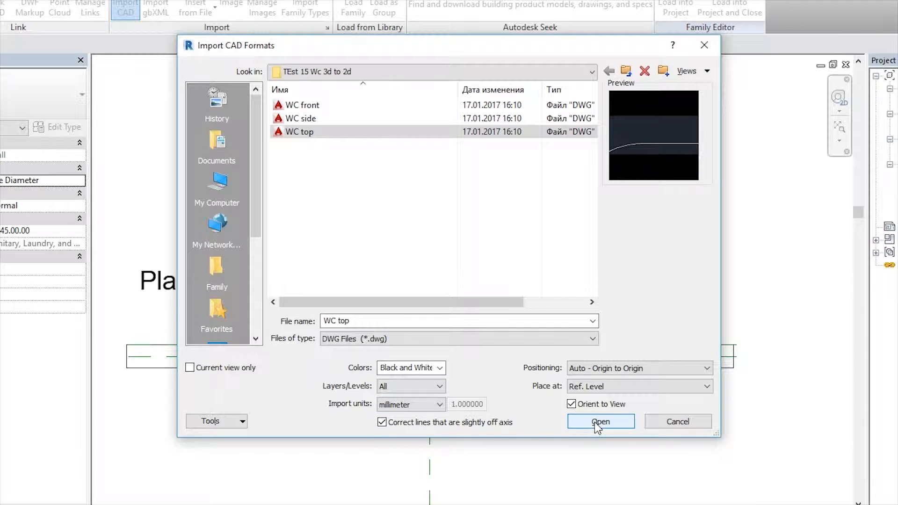
pyautogui.click(600, 421)
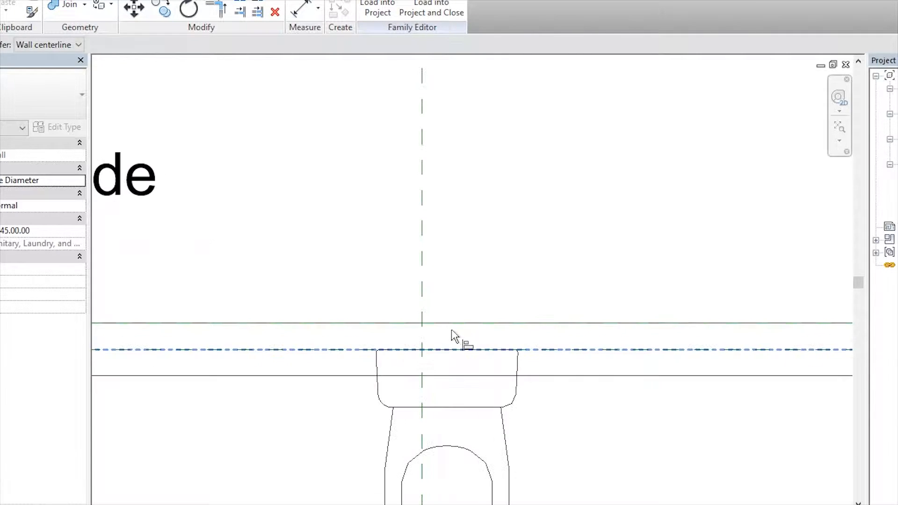
# Drag the imported WC top drawing off the wall and reselect it
pyautogui.click(447, 378)
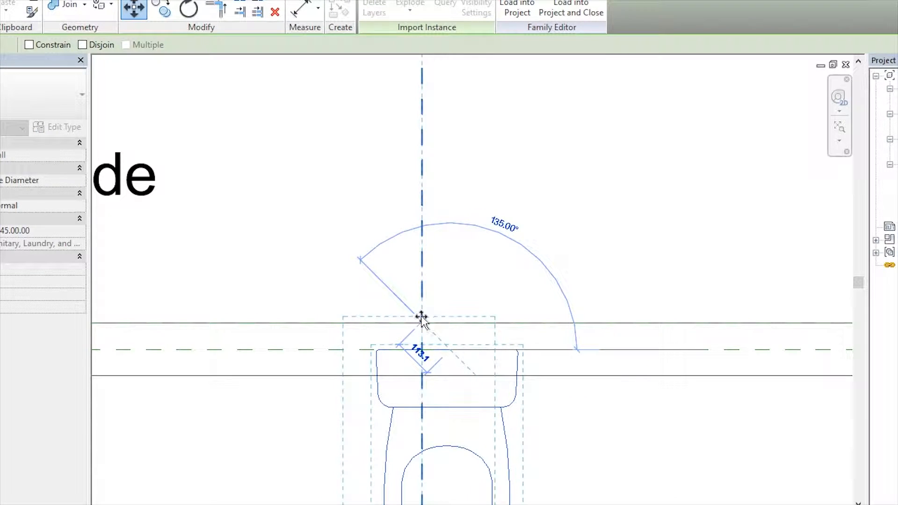
pyautogui.moveTo(421, 318); pyautogui.dragTo(424, 366)
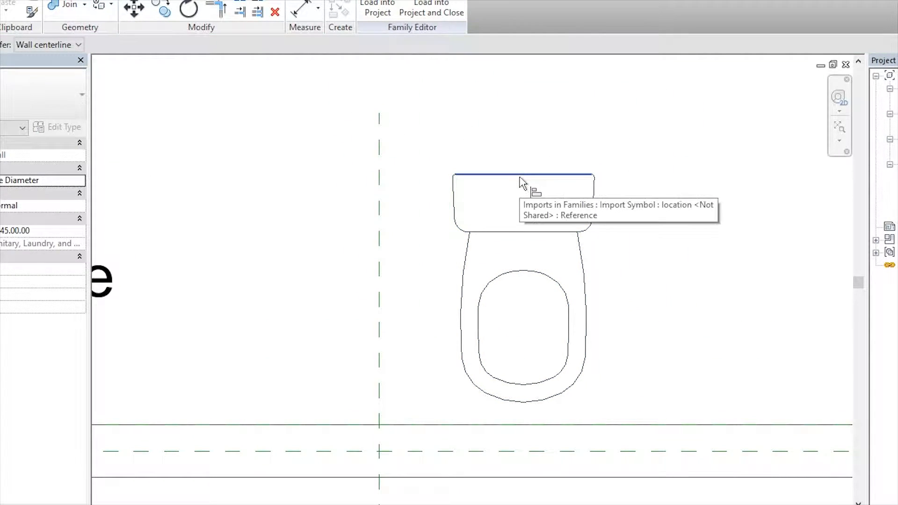
pyautogui.moveTo(524, 238)
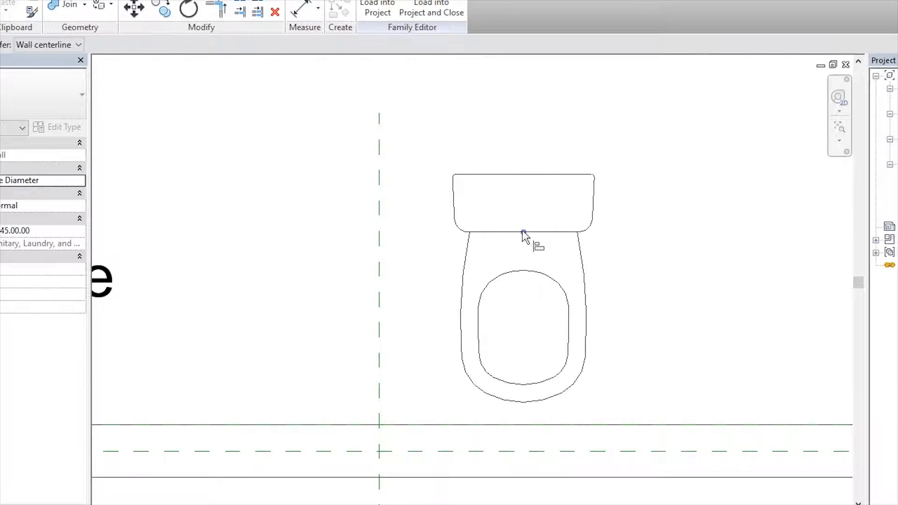
pyautogui.moveTo(383, 240)
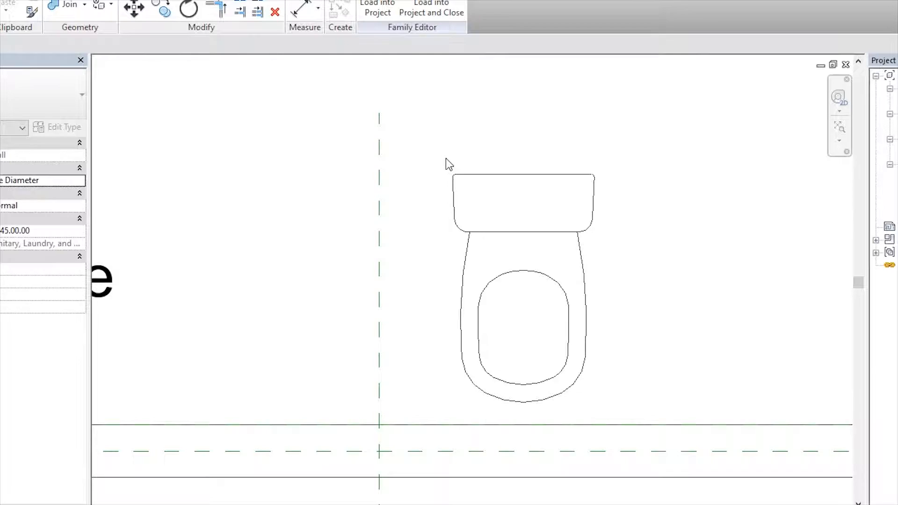
pyautogui.click(522, 315)
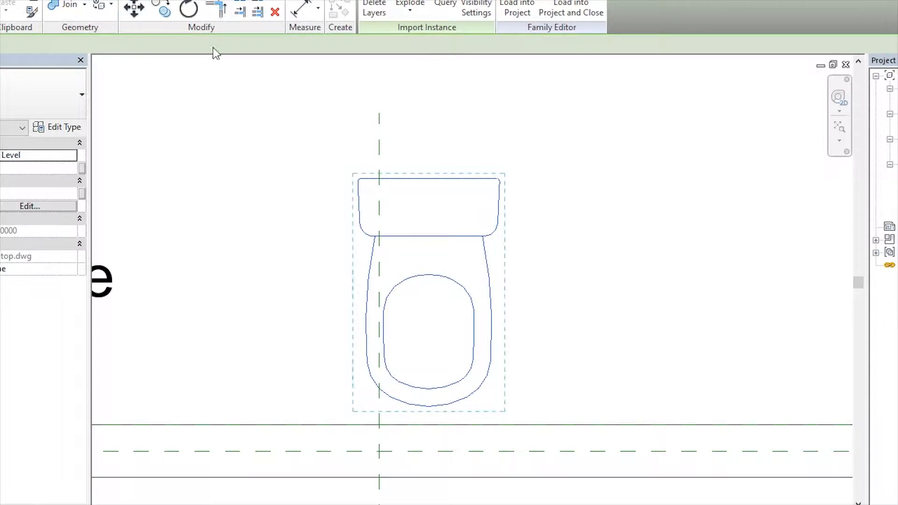
# Centre the drawing on the vertical reference plane, turn it 180° and seat its back on the wall
pyautogui.click(133, 10)
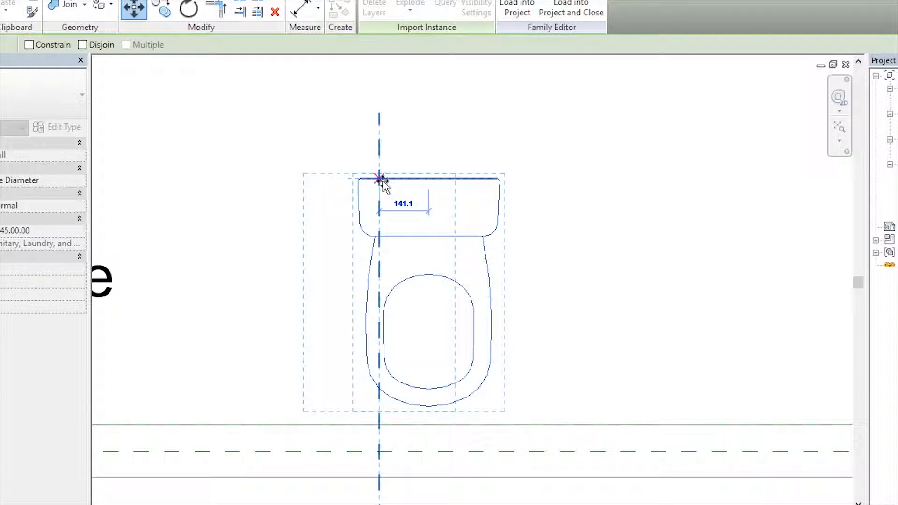
pyautogui.click(188, 8)
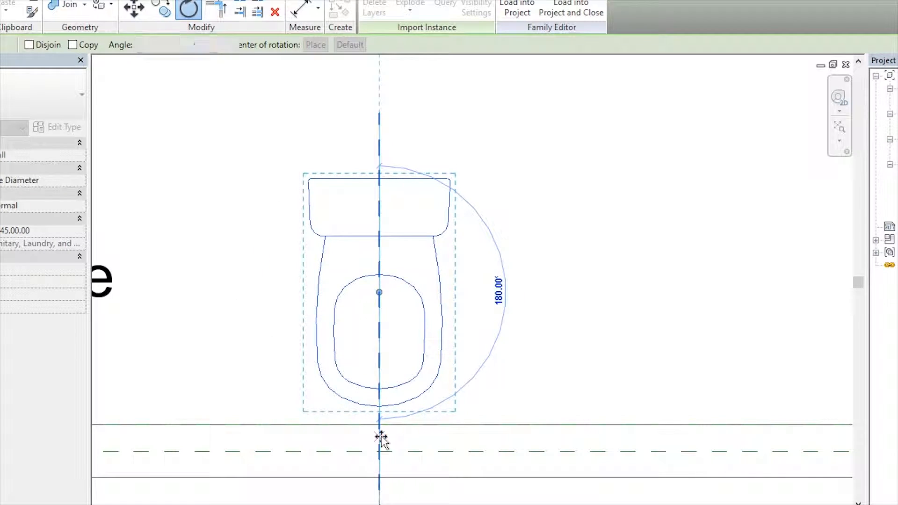
pyautogui.click(379, 437)
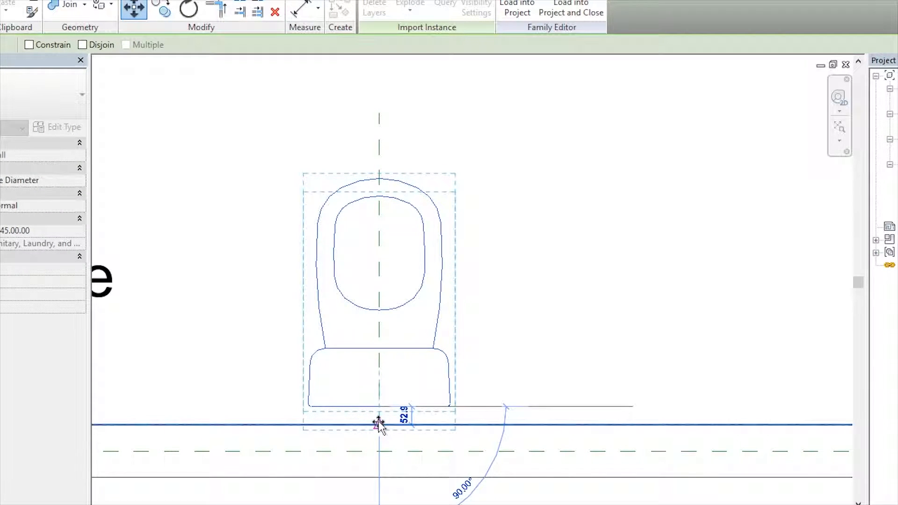
pyautogui.click(506, 322)
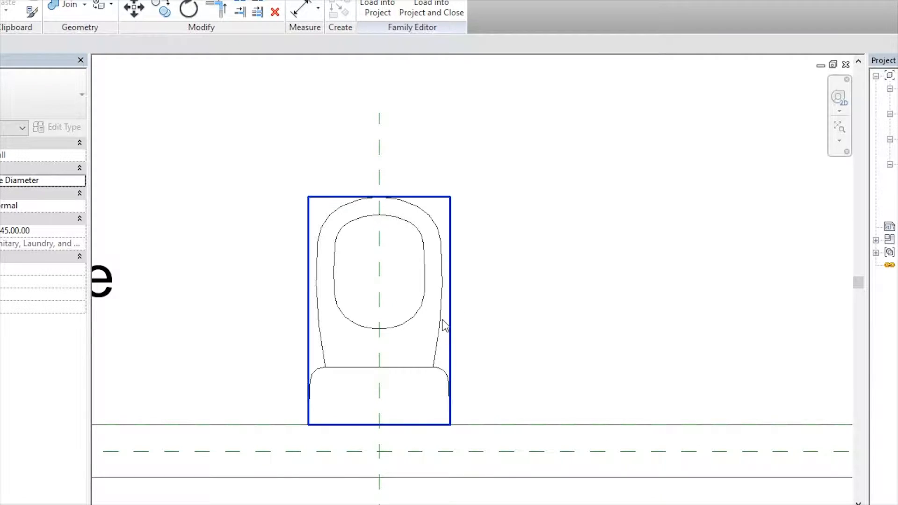
pyautogui.moveTo(442, 326)
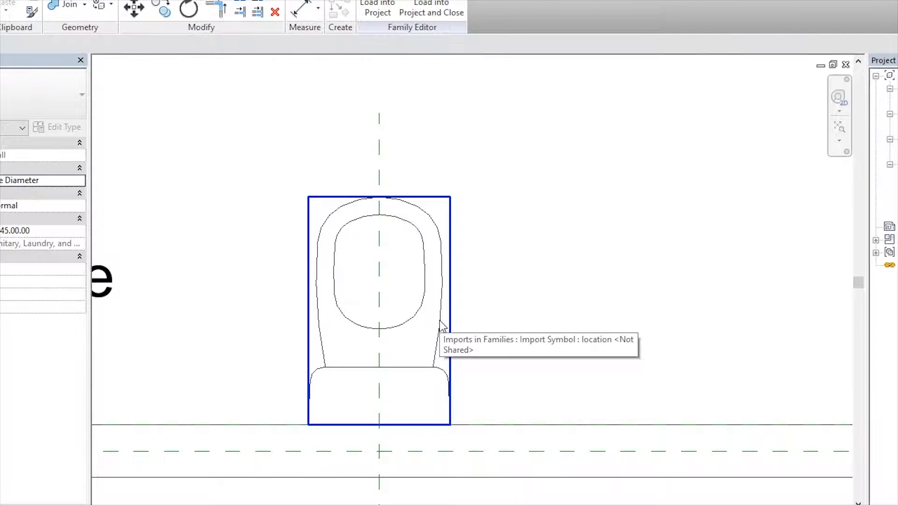
# Hide the WC top drawing from Front/Back and Left/Right views, keeping it in plan only
pyautogui.click(378, 275)
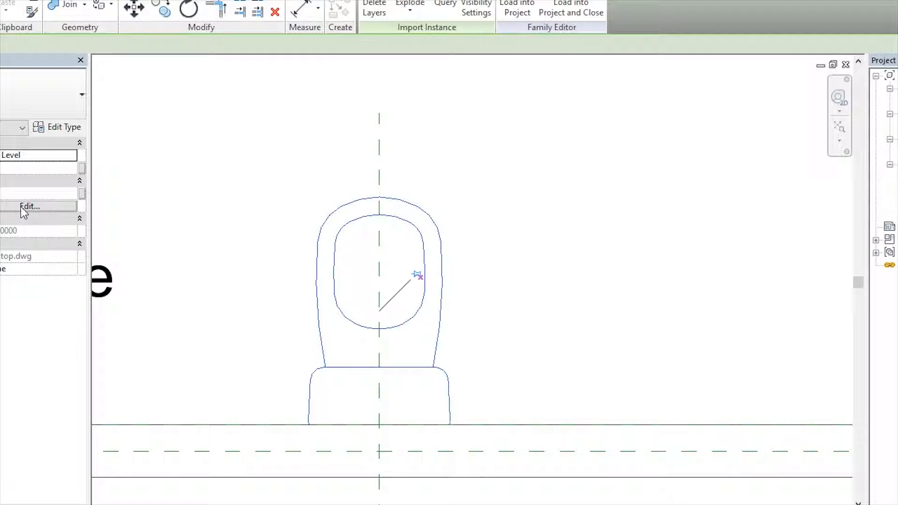
pyautogui.click(476, 8)
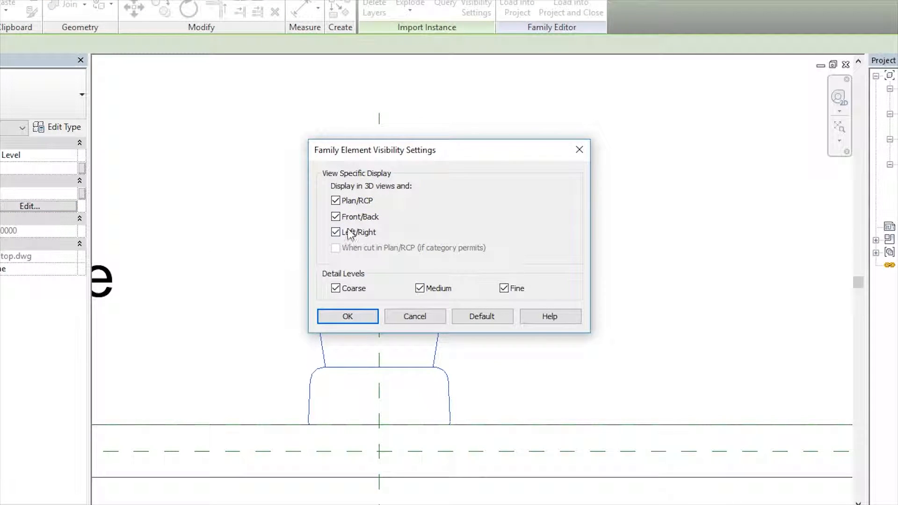
pyautogui.click(335, 216)
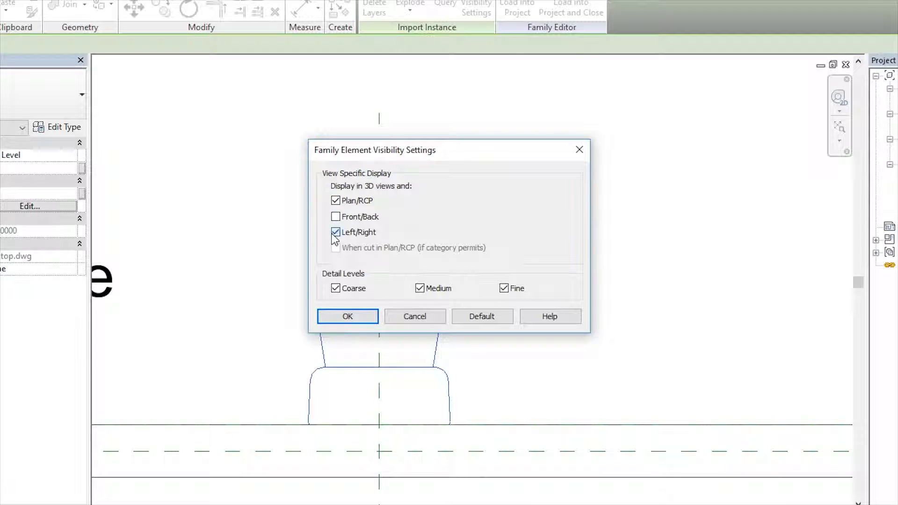
pyautogui.click(336, 232)
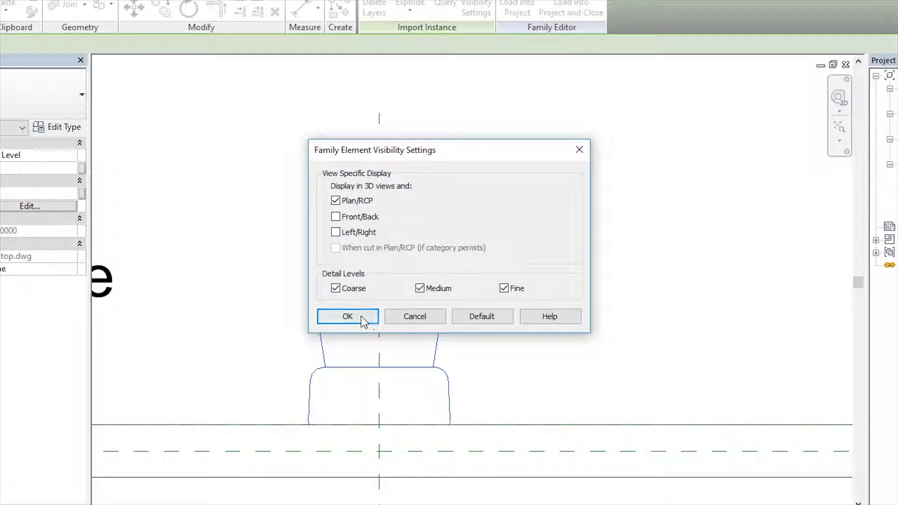
pyautogui.click(348, 316)
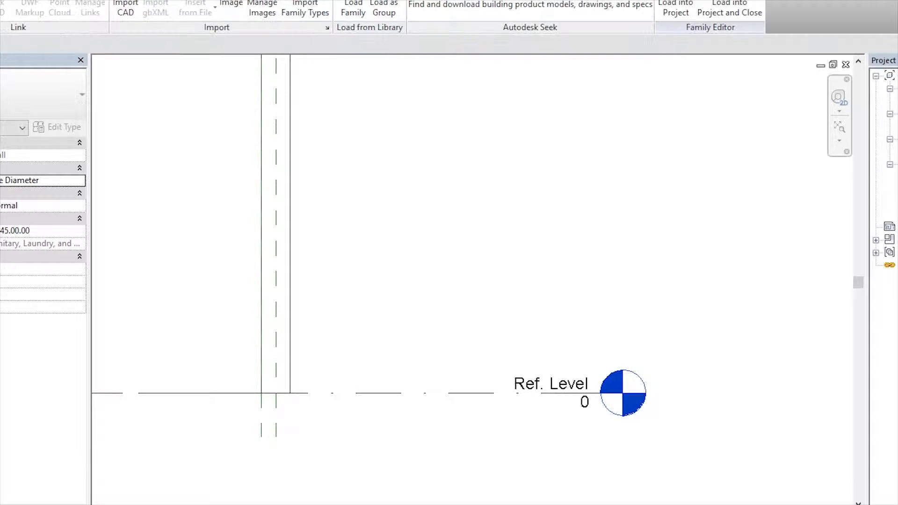
pyautogui.moveTo(124, 9)
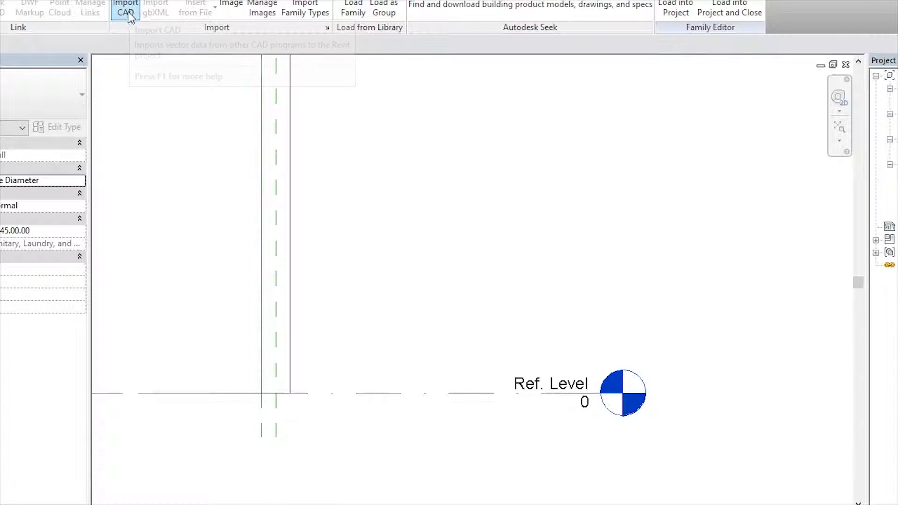
# Import WC side.dwg into the side elevation and select it
pyautogui.click(124, 9)
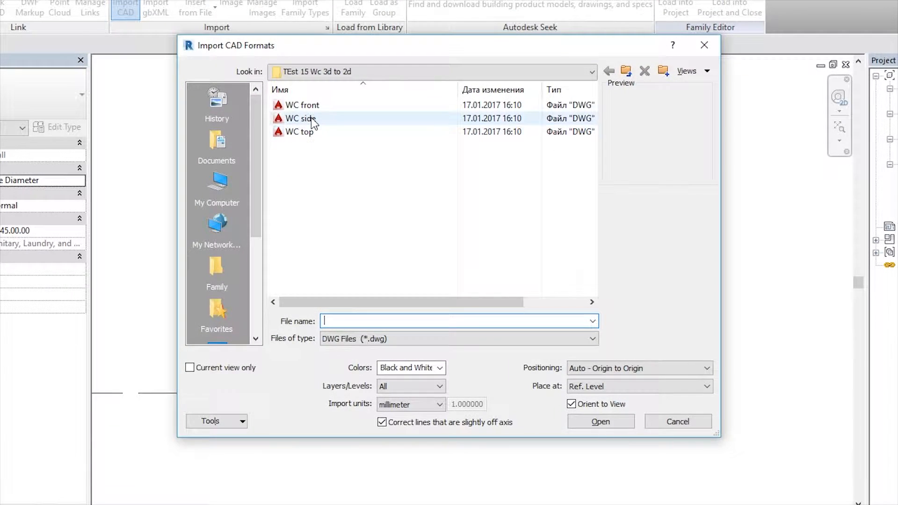
pyautogui.click(300, 119)
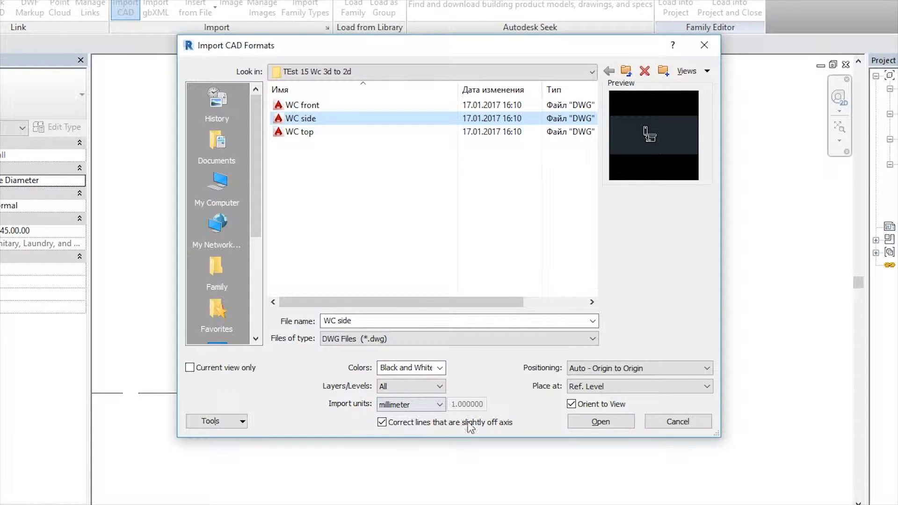
pyautogui.click(601, 421)
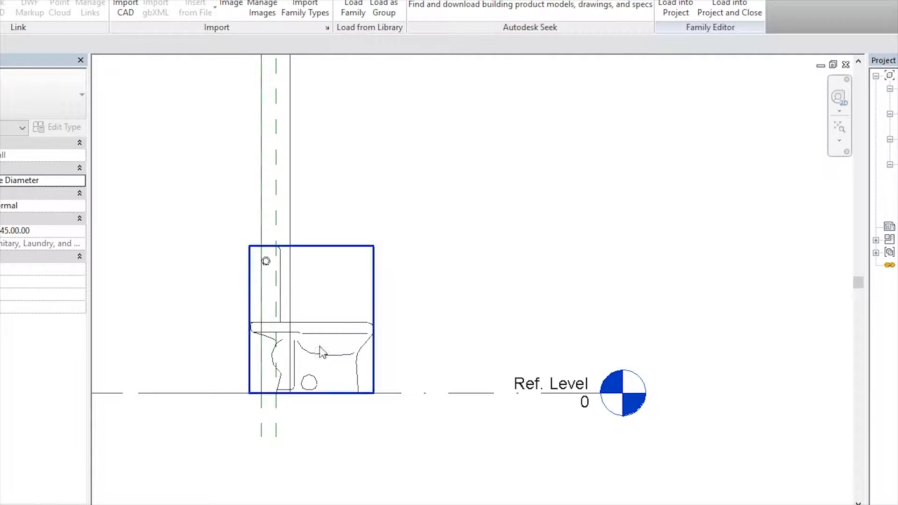
pyautogui.click(323, 353)
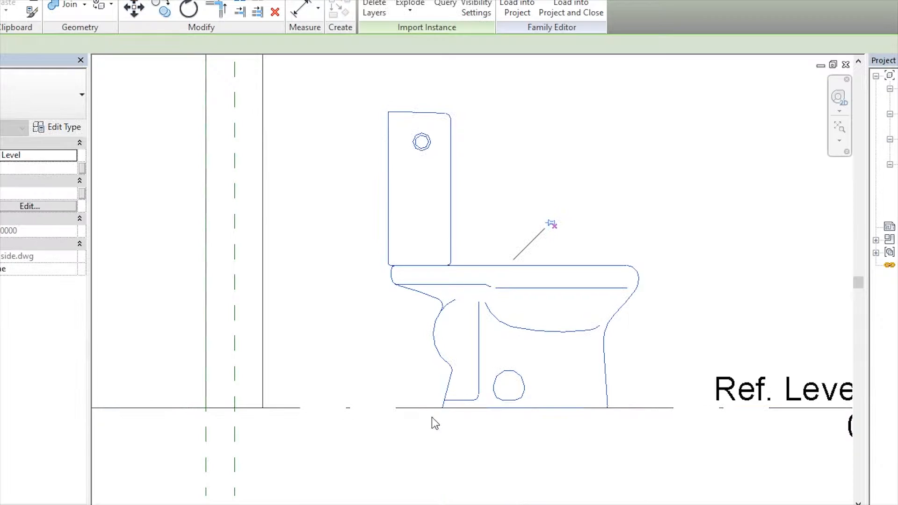
pyautogui.moveTo(142, 30)
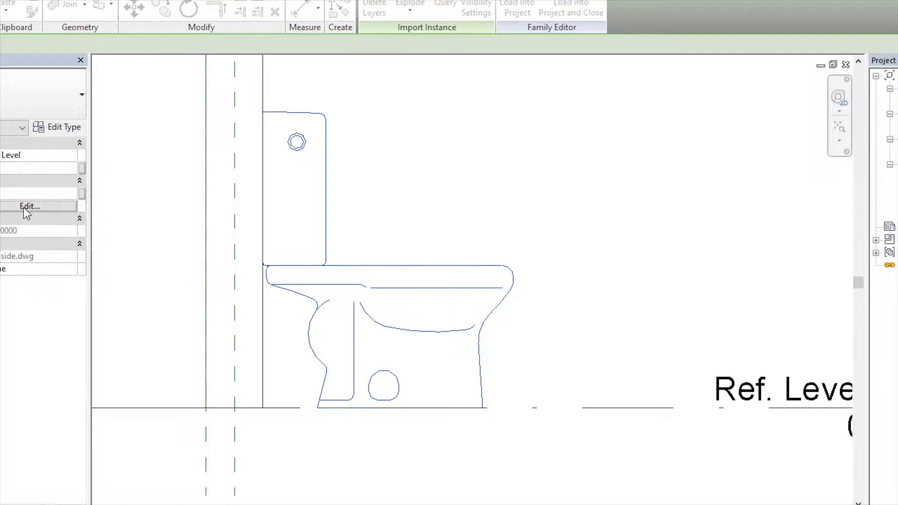
# Hide the WC side drawing from Plan/RCP and Front/Back views
pyautogui.click(29, 206)
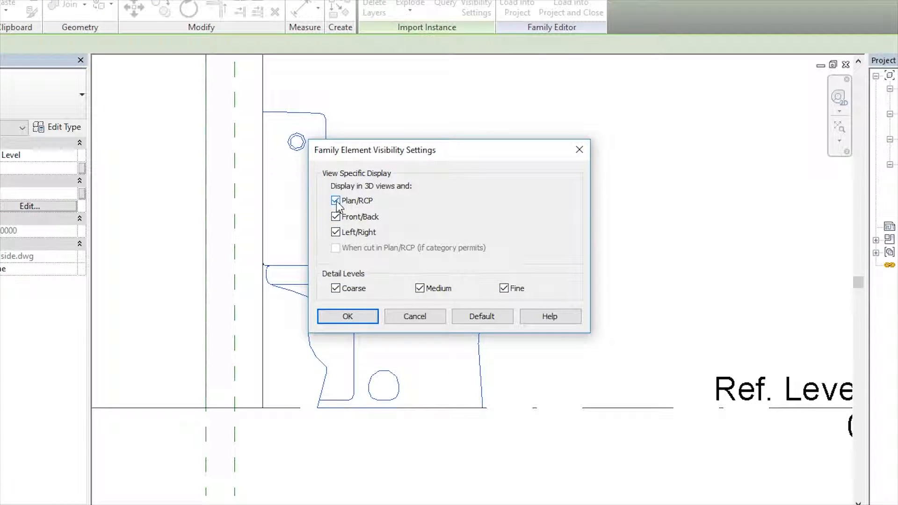
pyautogui.click(336, 200)
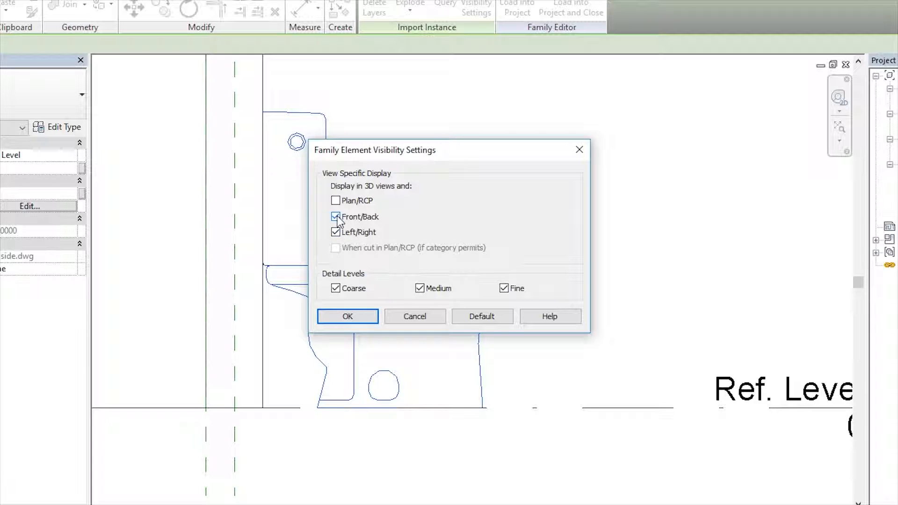
pyautogui.click(347, 316)
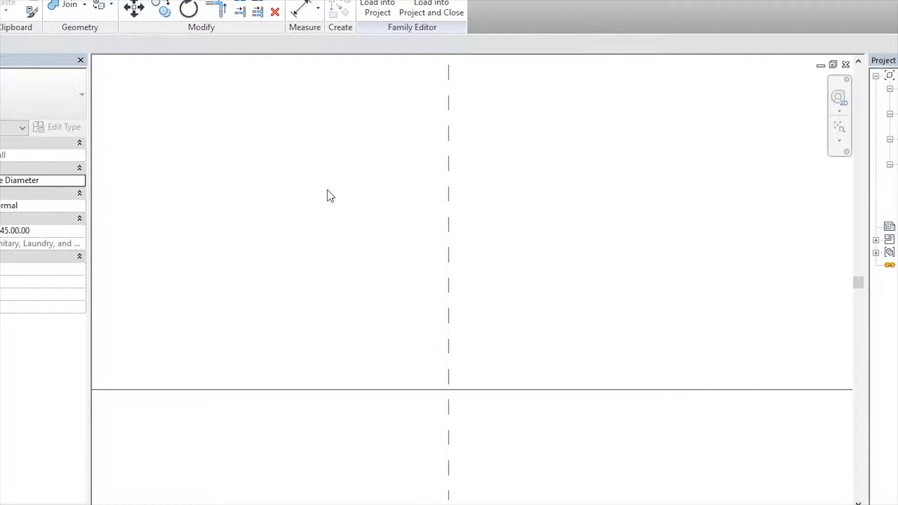
# Import WC front.dwg into the front elevation and show the view in Wireframe
pyautogui.click(124, 6)
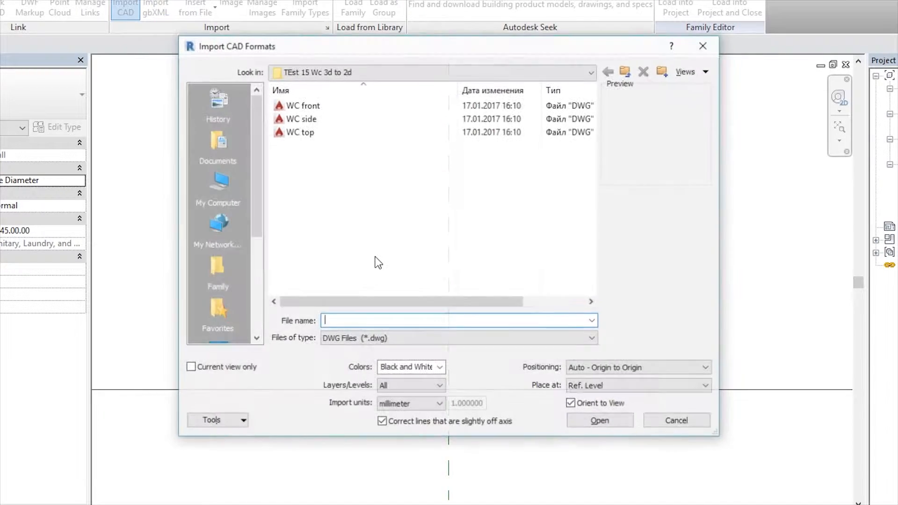
pyautogui.click(303, 105)
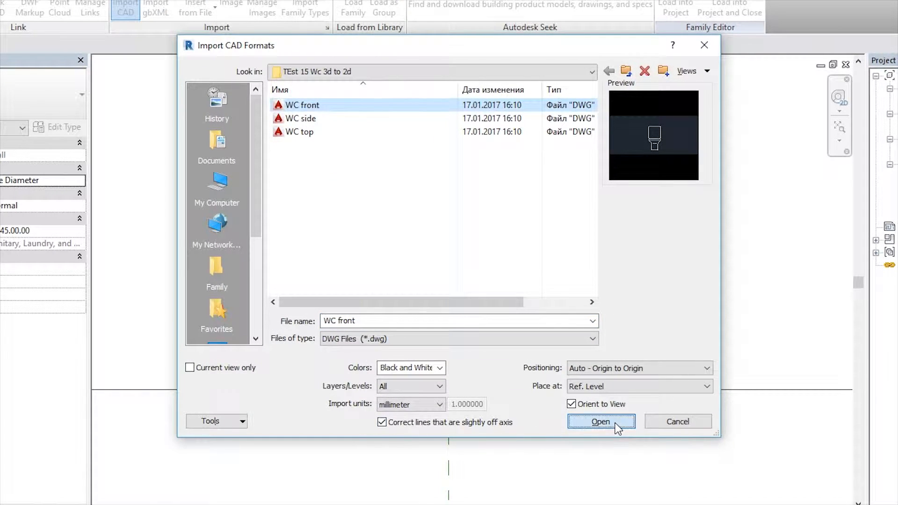
pyautogui.click(601, 422)
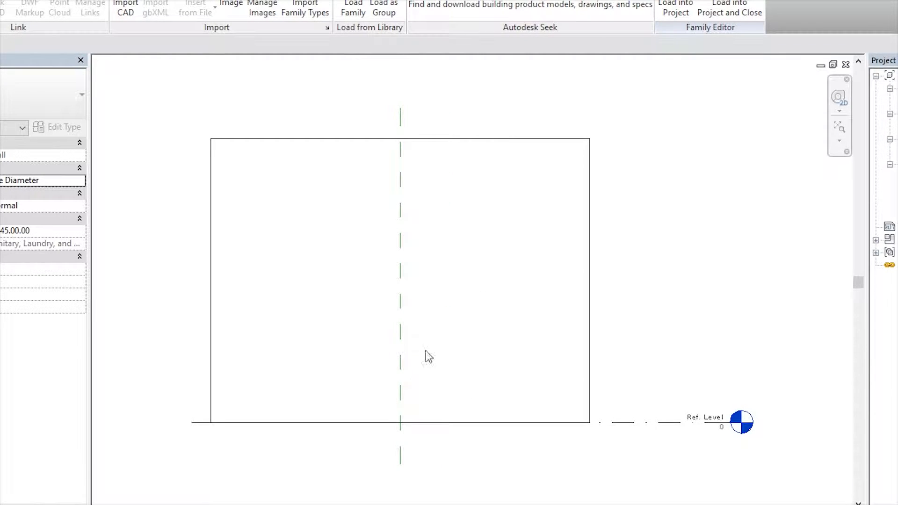
pyautogui.moveTo(845, 224)
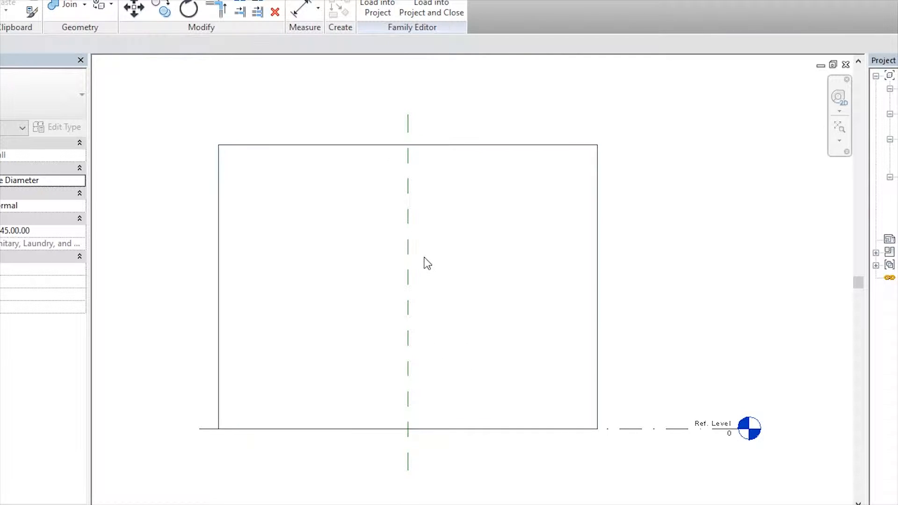
pyautogui.moveTo(400, 272)
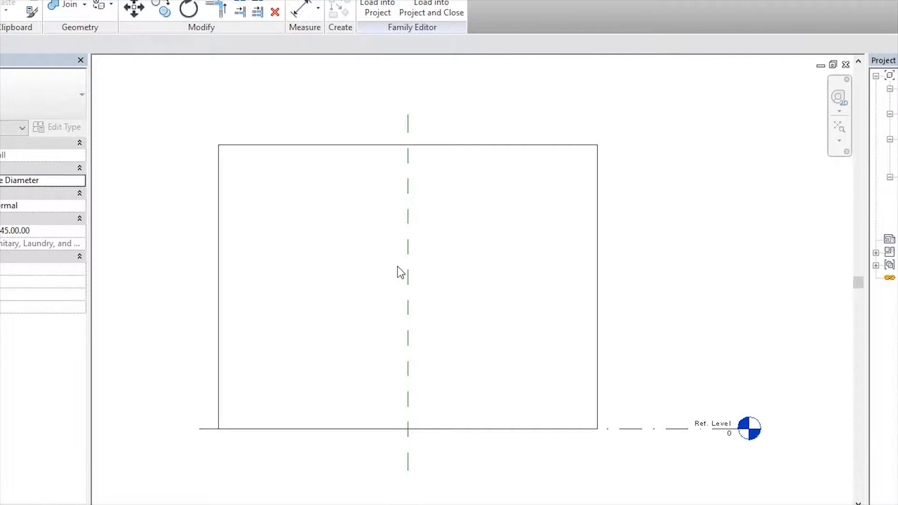
pyautogui.moveTo(232, 163)
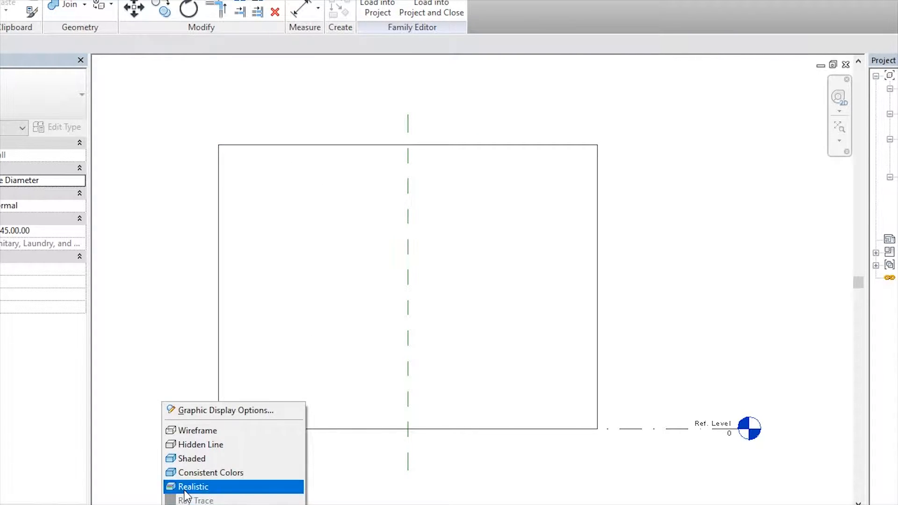
pyautogui.moveTo(197, 430)
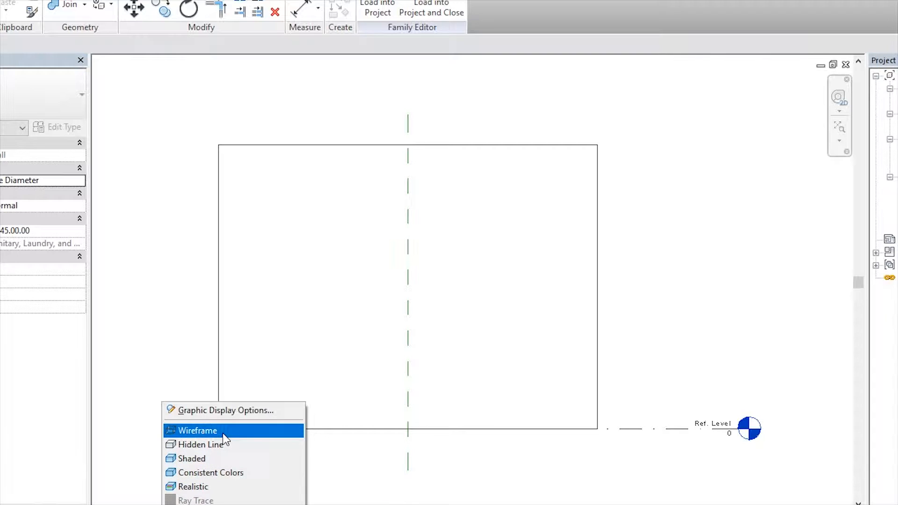
pyautogui.click(198, 430)
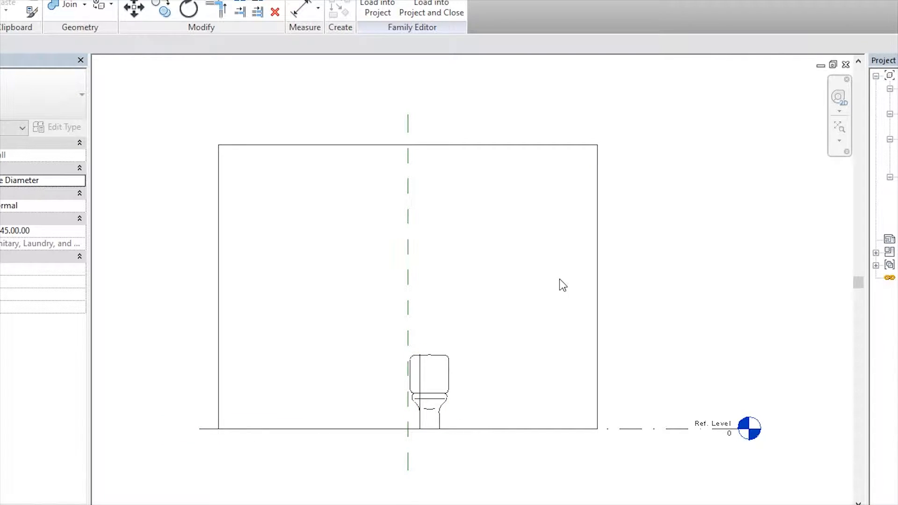
pyautogui.moveTo(622, 253)
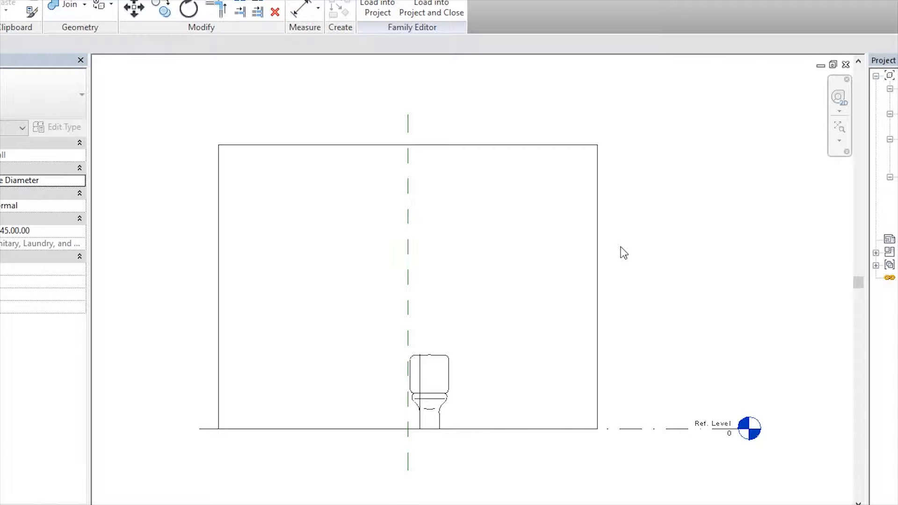
pyautogui.moveTo(470, 359)
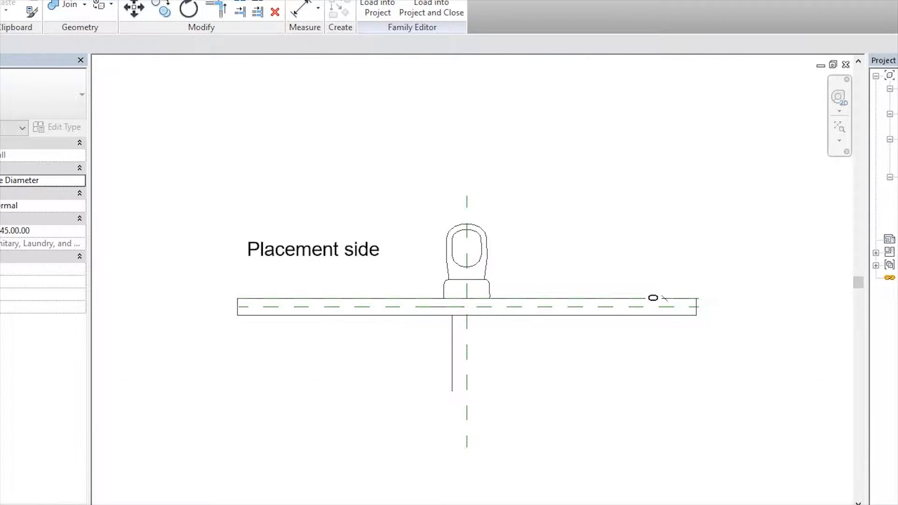
# Move the WC front drawing so its base sits flush on the reference level
pyautogui.scroll(3)
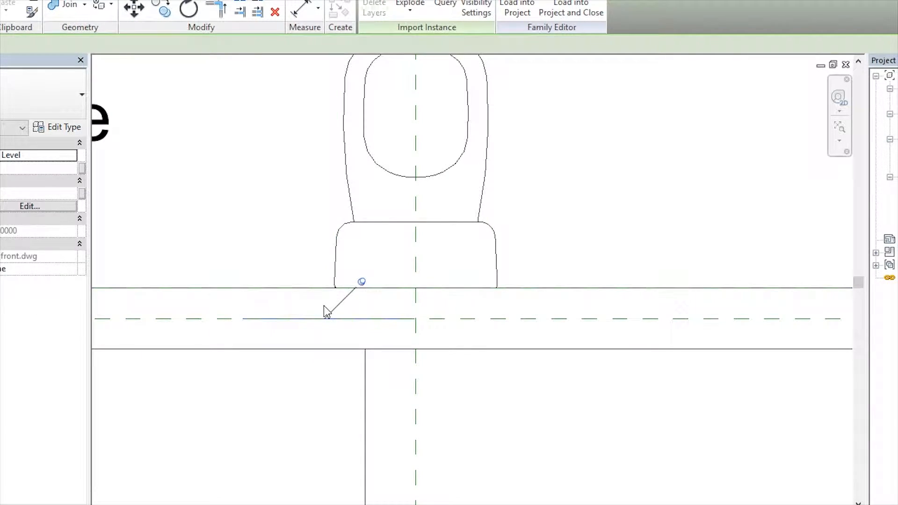
pyautogui.click(323, 318)
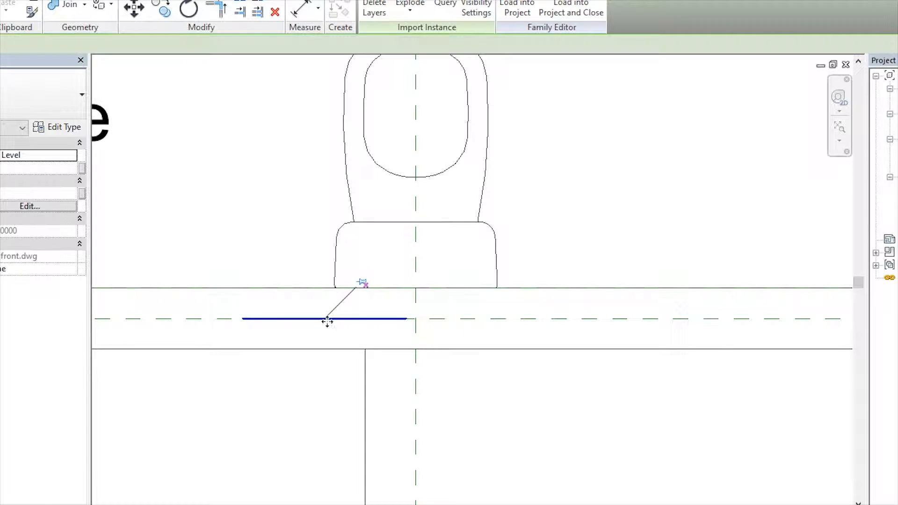
pyautogui.moveTo(326, 319); pyautogui.dragTo(417, 224)
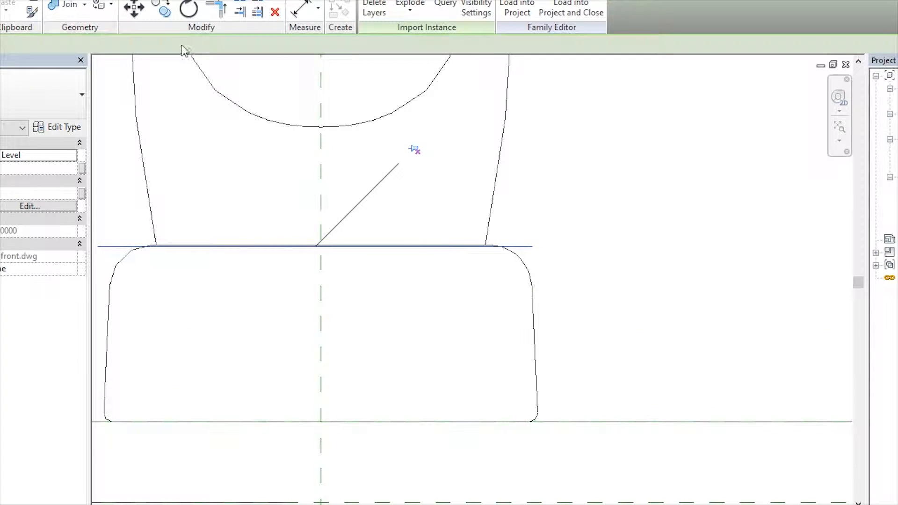
pyautogui.click(133, 8)
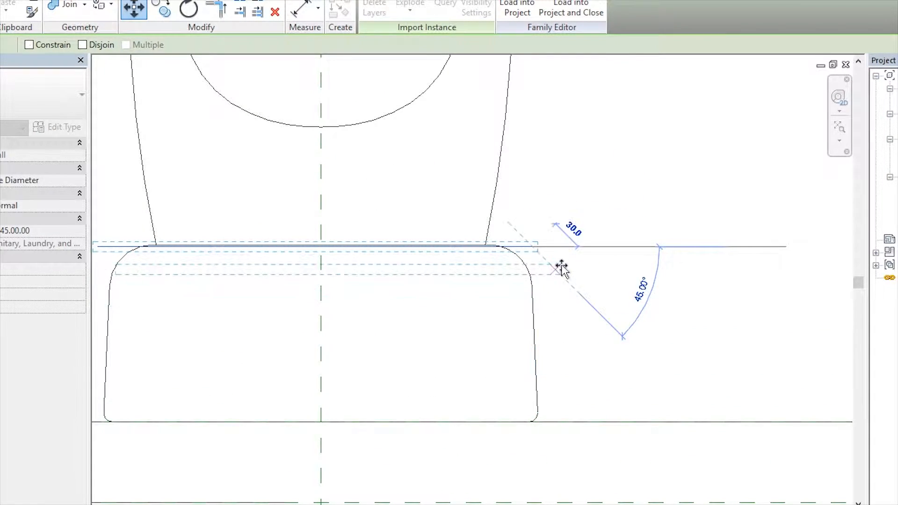
pyautogui.moveTo(561, 266); pyautogui.dragTo(549, 241)
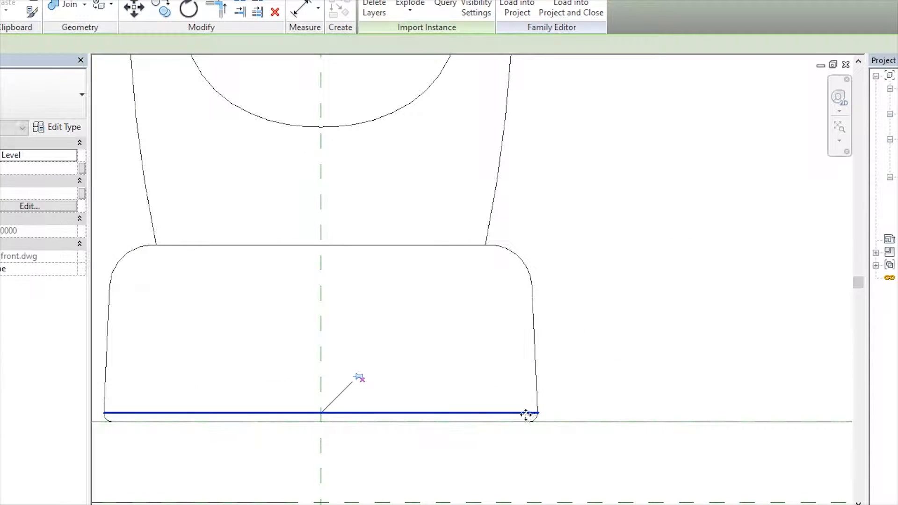
pyautogui.moveTo(526, 413); pyautogui.dragTo(449, 282)
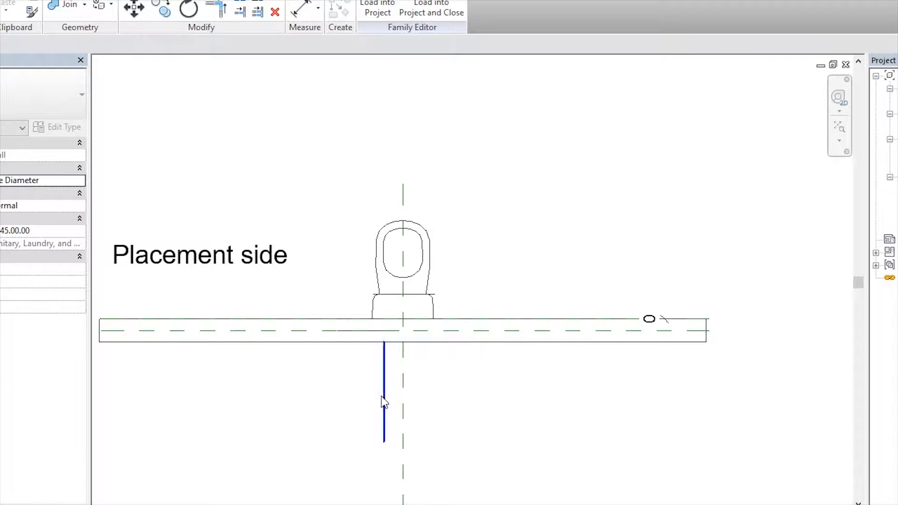
pyautogui.click(384, 392)
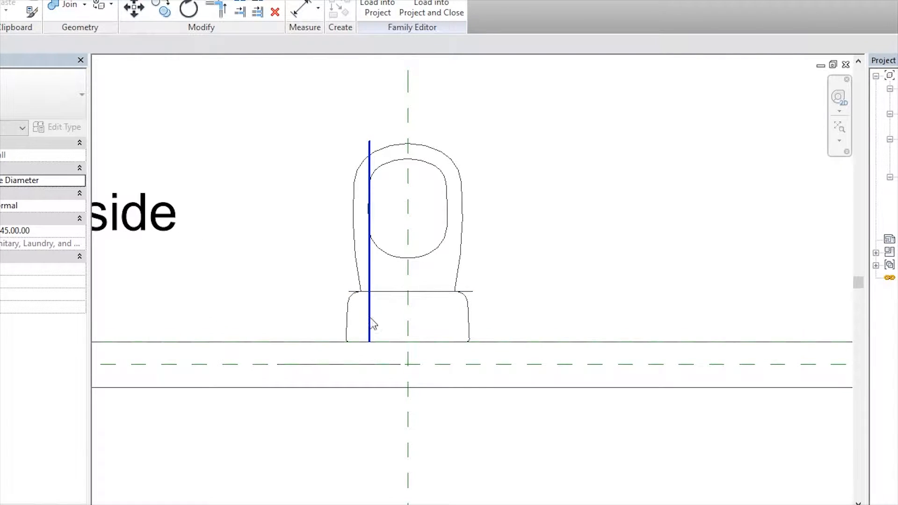
pyautogui.click(369, 240)
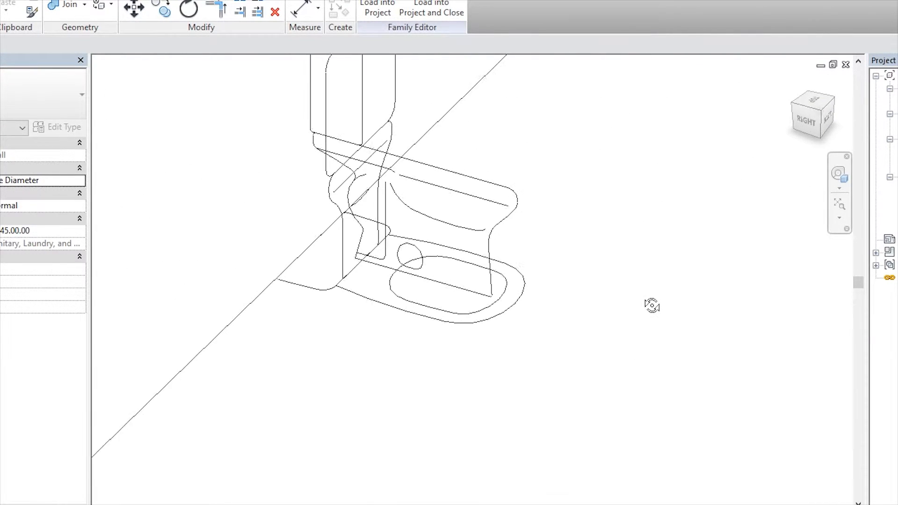
# Orbit the 3D view to see the toilet drawings seated against the host wall
pyautogui.moveTo(652, 305); pyautogui.dragTo(499, 351)
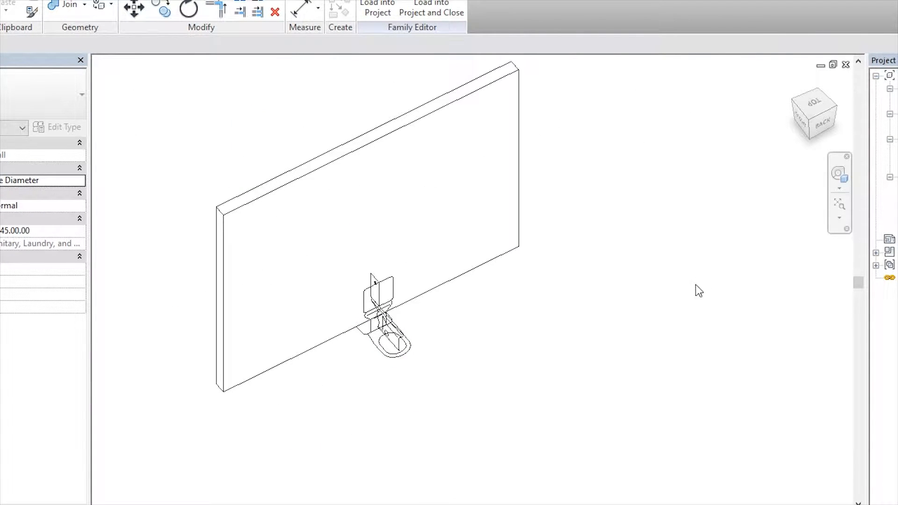
pyautogui.moveTo(473, 409)
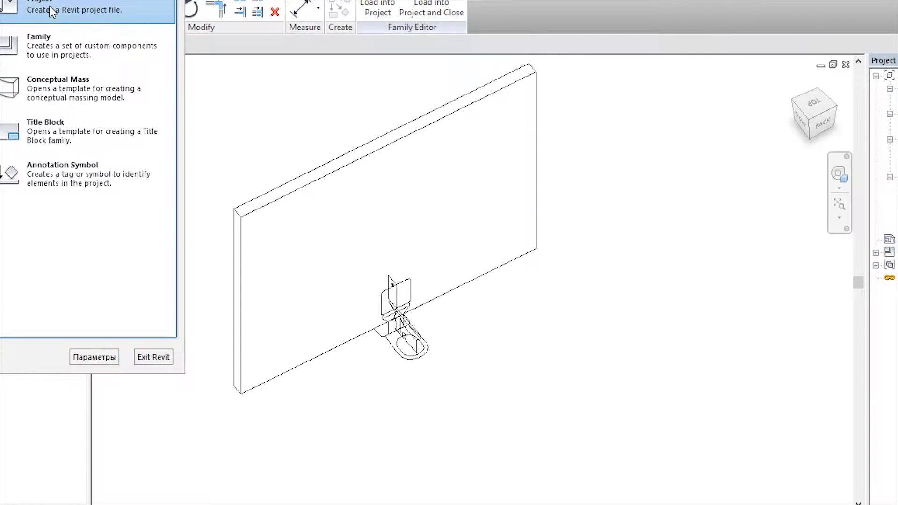
# Create a new project from the Architectural Template and load the toilet family into it
pyautogui.click(38, 9)
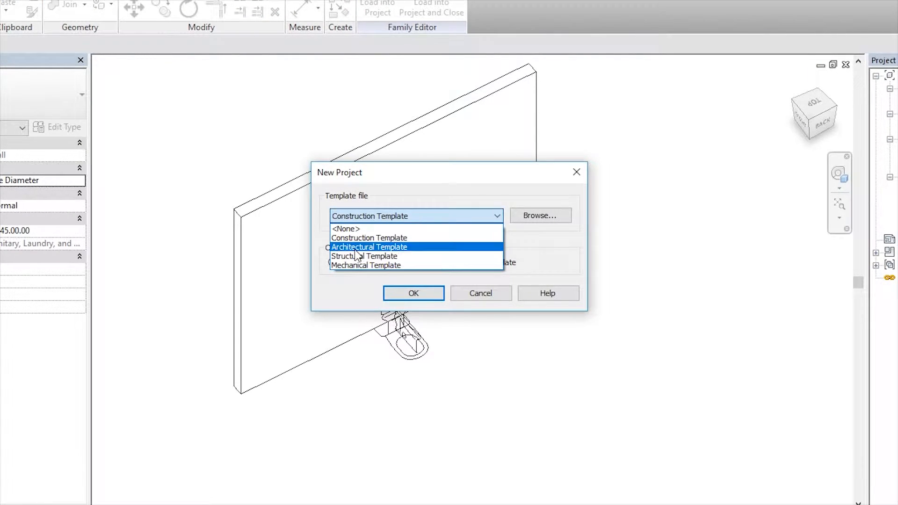
pyautogui.click(369, 246)
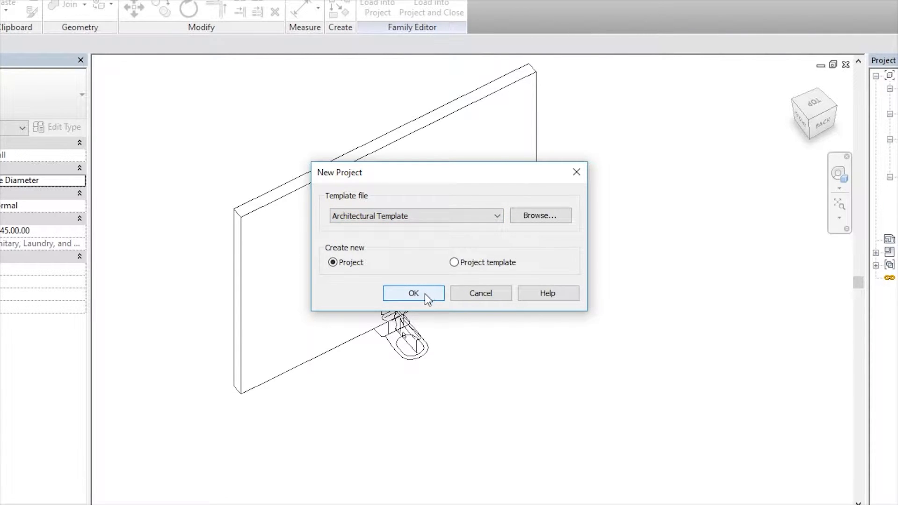
pyautogui.click(413, 292)
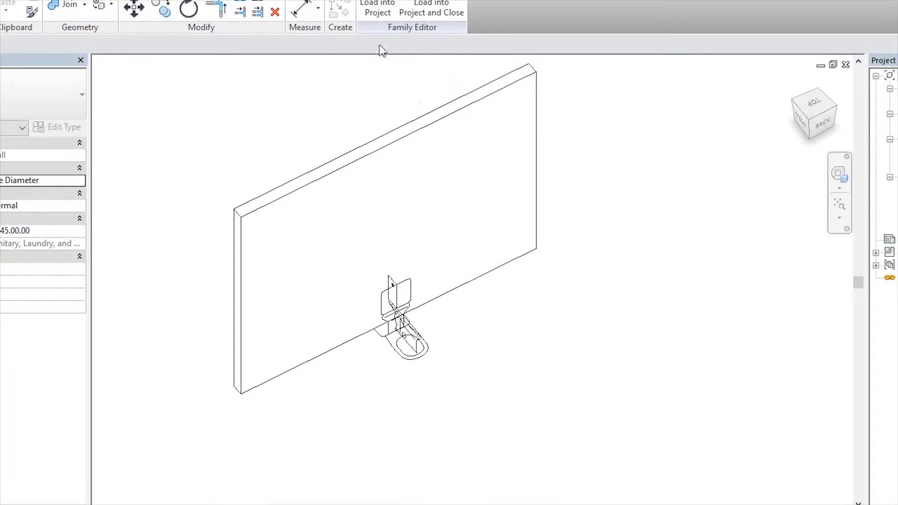
pyautogui.click(377, 8)
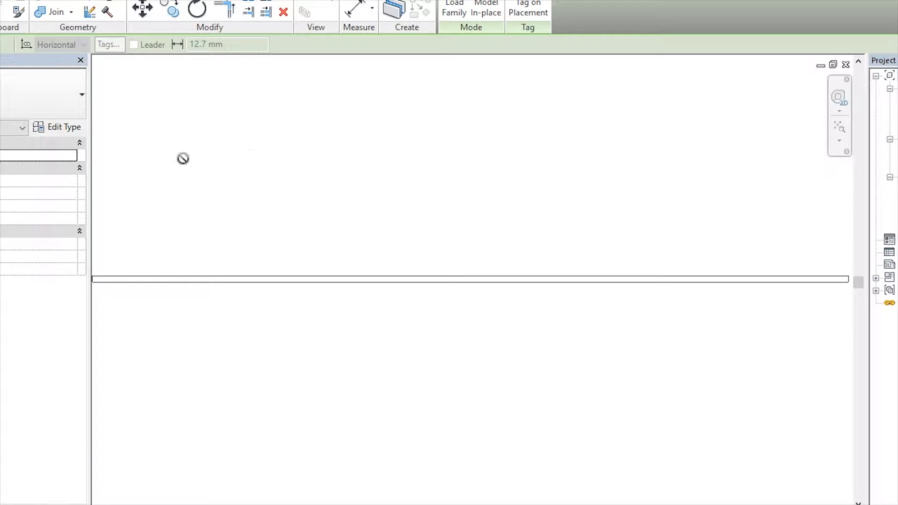
pyautogui.moveTo(459, 238)
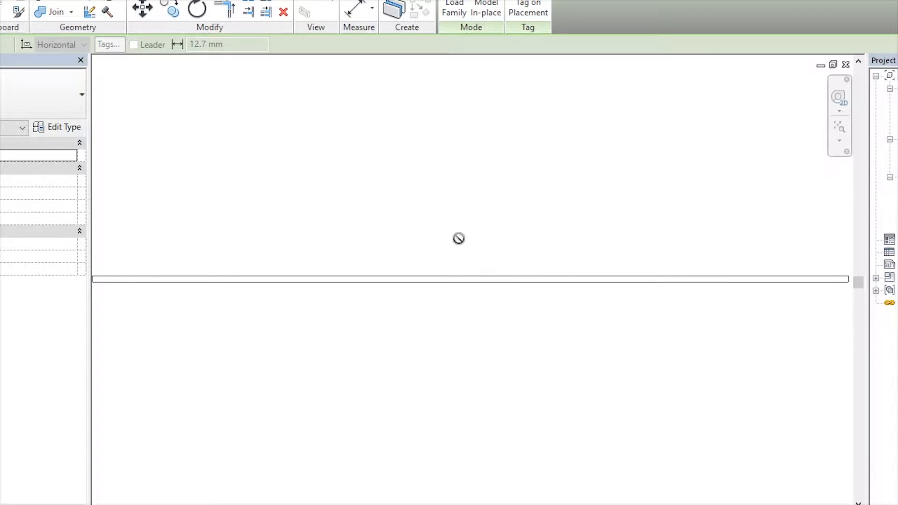
pyautogui.moveTo(461, 243)
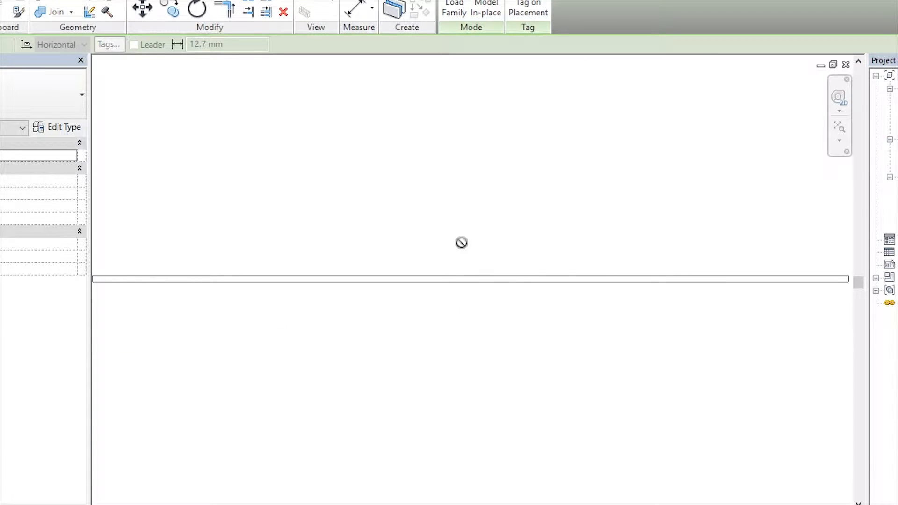
pyautogui.moveTo(450, 250)
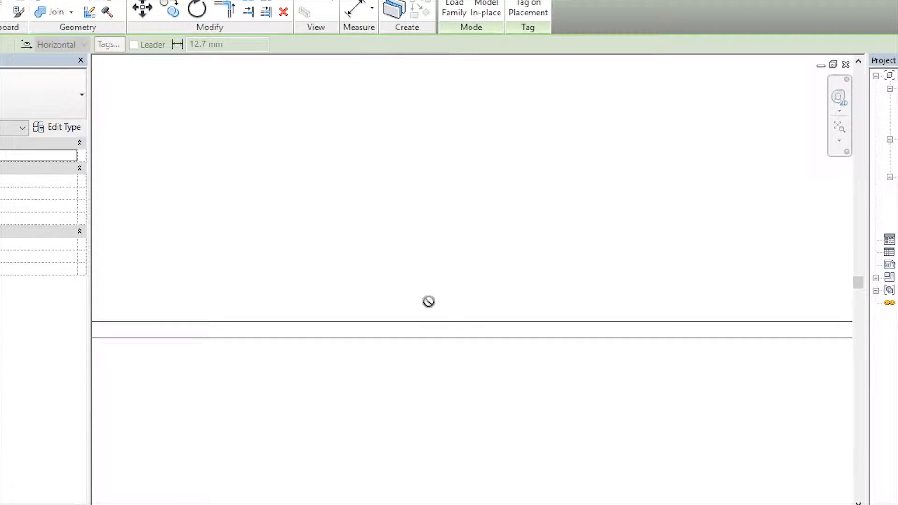
pyautogui.moveTo(388, 398)
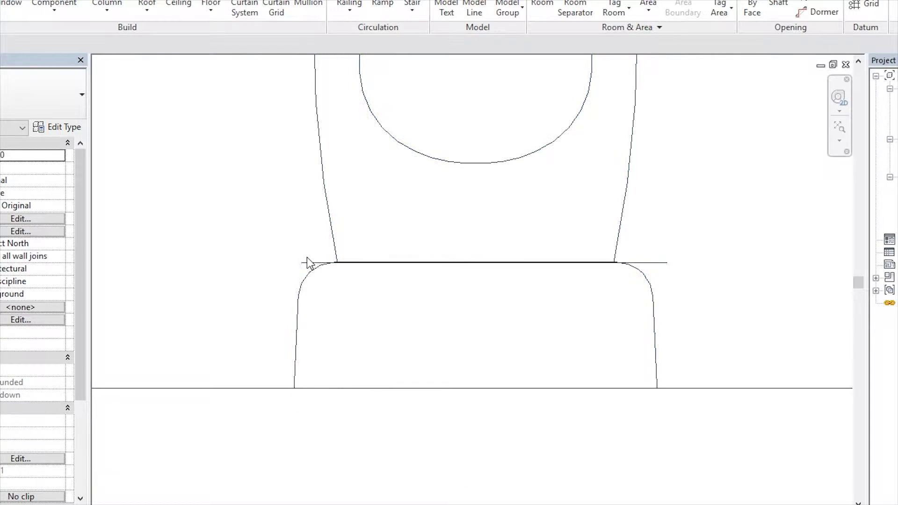
pyautogui.moveTo(307, 263)
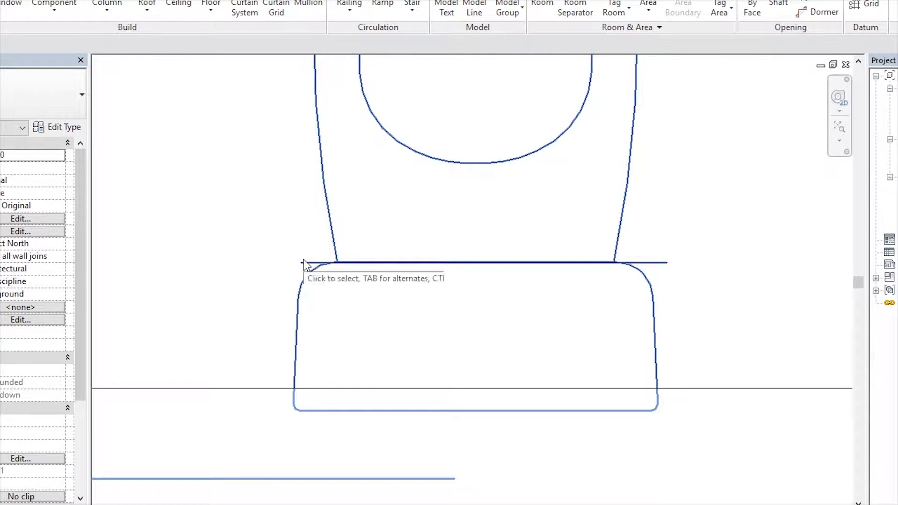
pyautogui.moveTo(307, 267)
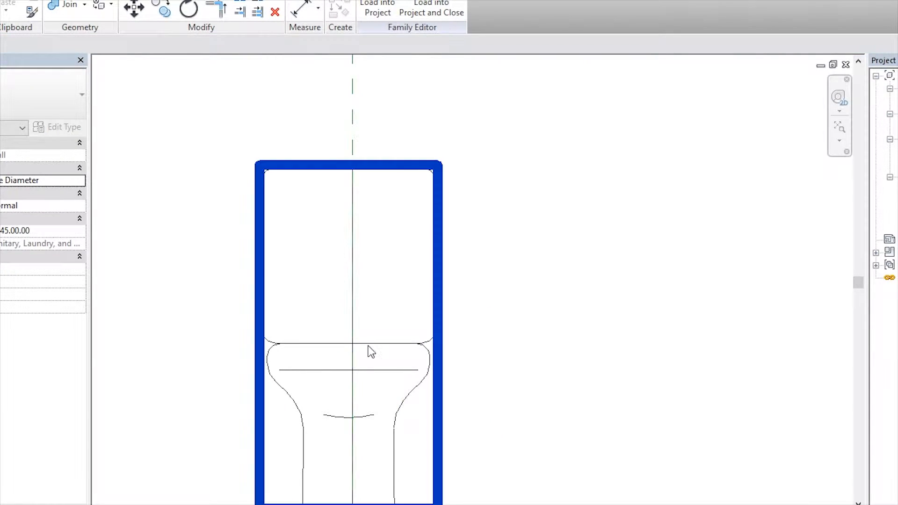
# Adjust the import's visibility settings and reload the family, overwriting the existing version
pyautogui.click(29, 207)
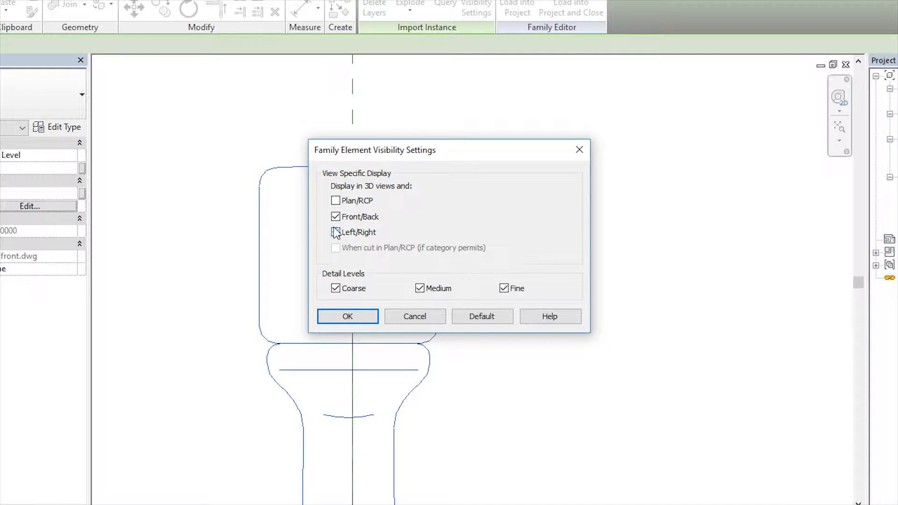
pyautogui.click(347, 316)
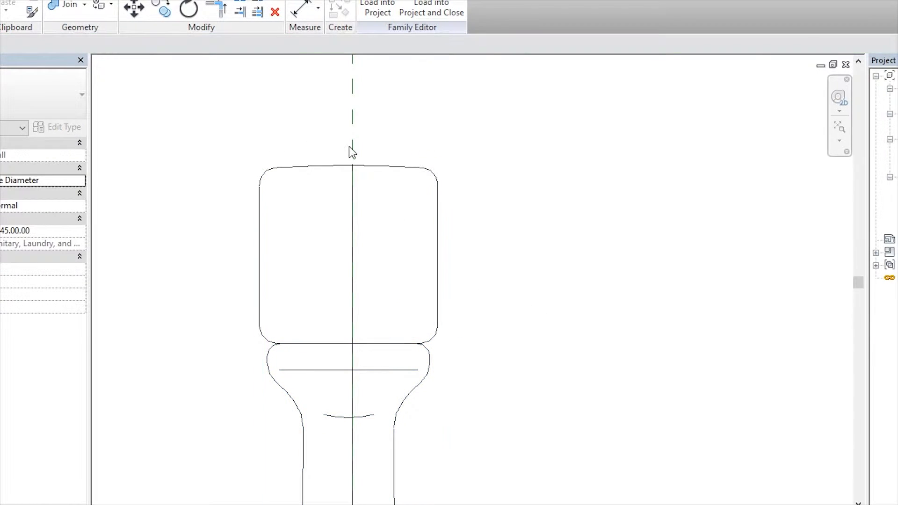
pyautogui.click(377, 9)
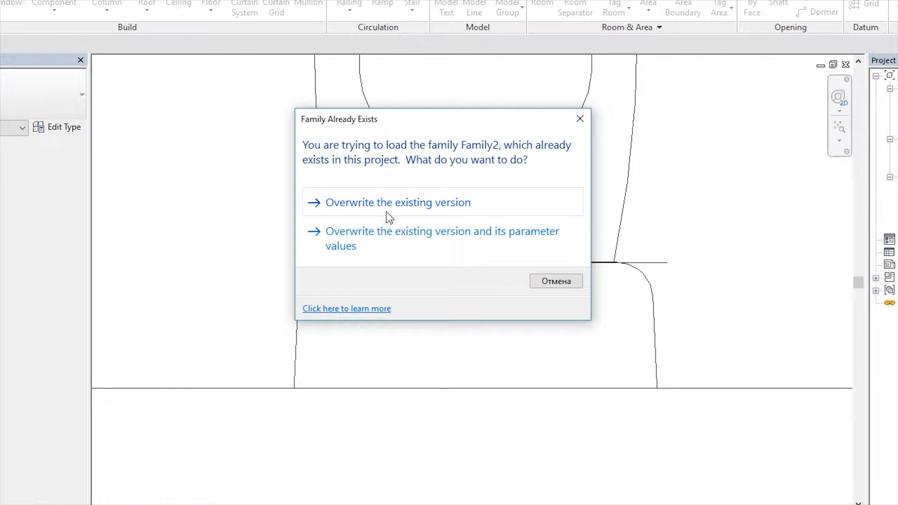
pyautogui.click(396, 202)
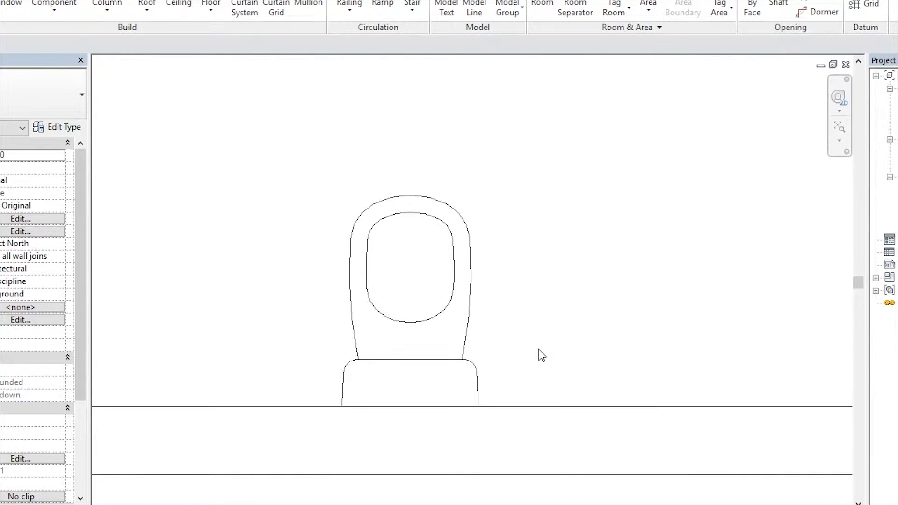
pyautogui.moveTo(517, 349)
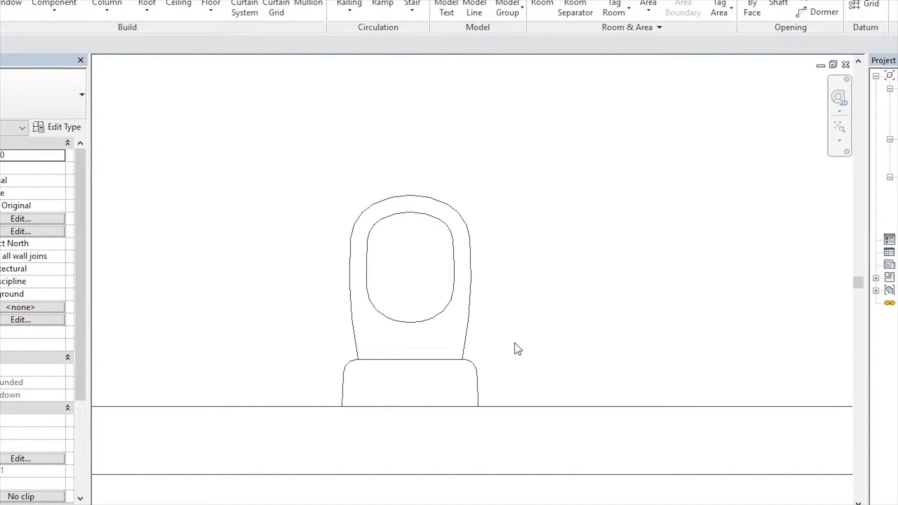
pyautogui.moveTo(450, 204)
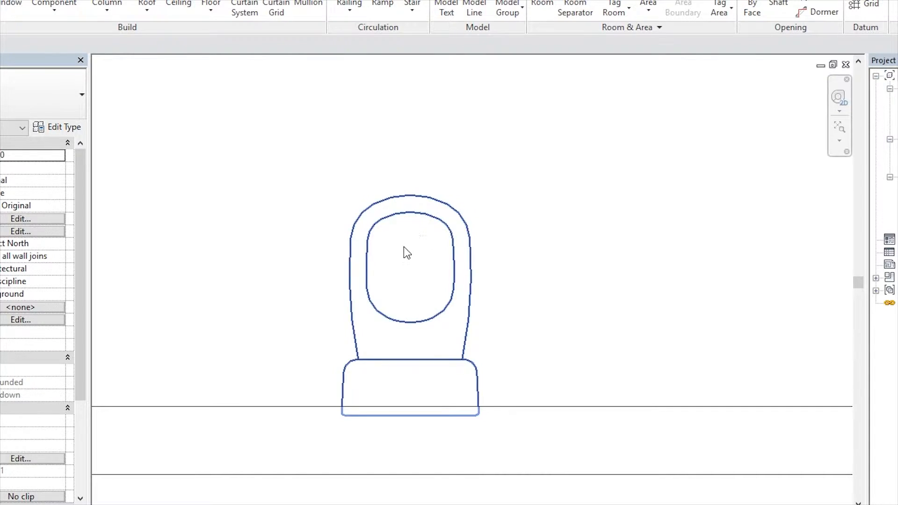
# Select the placed toilet against the wall to check it, then clear the selection
pyautogui.click(458, 358)
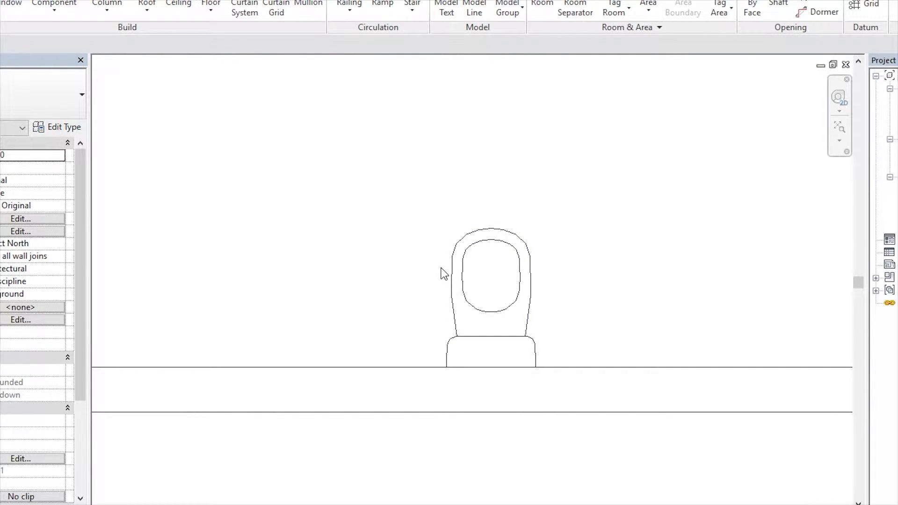
pyautogui.moveTo(435, 275)
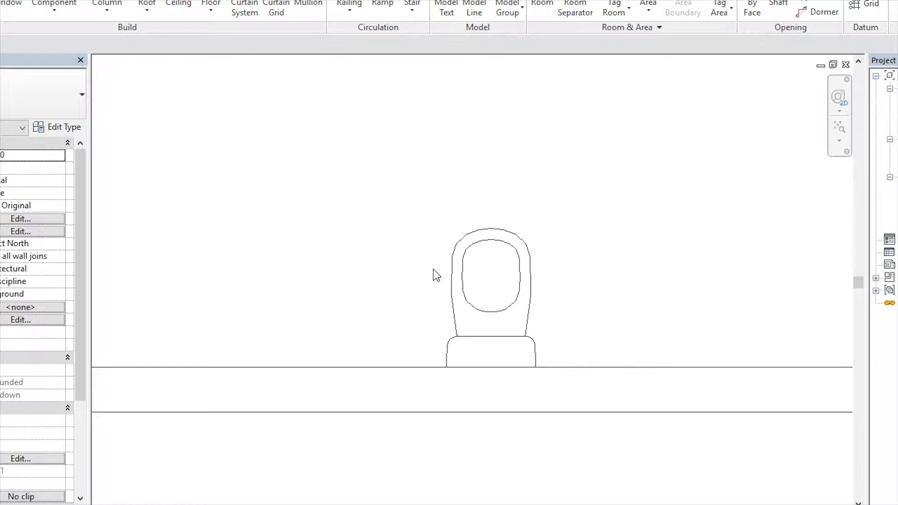
pyautogui.click(55, 5)
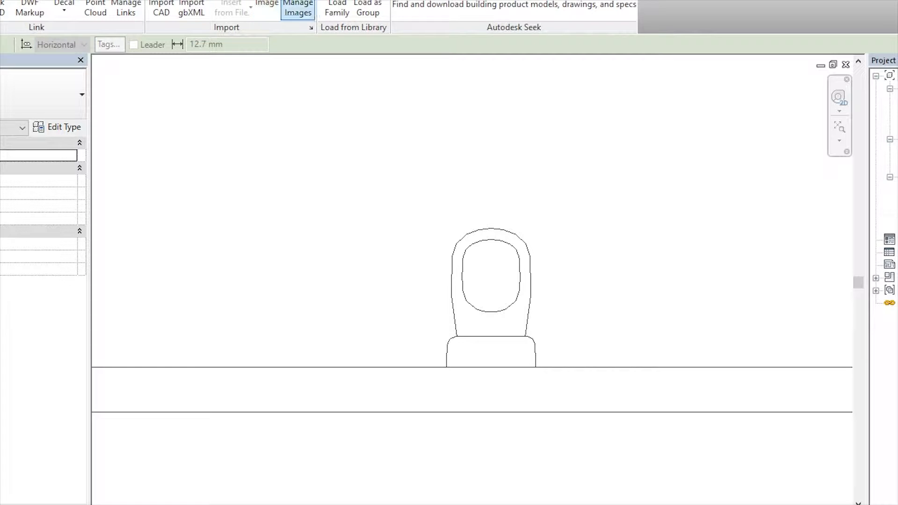
# Browse the family library through Fixtures into the Water Closets folder
pyautogui.click(336, 8)
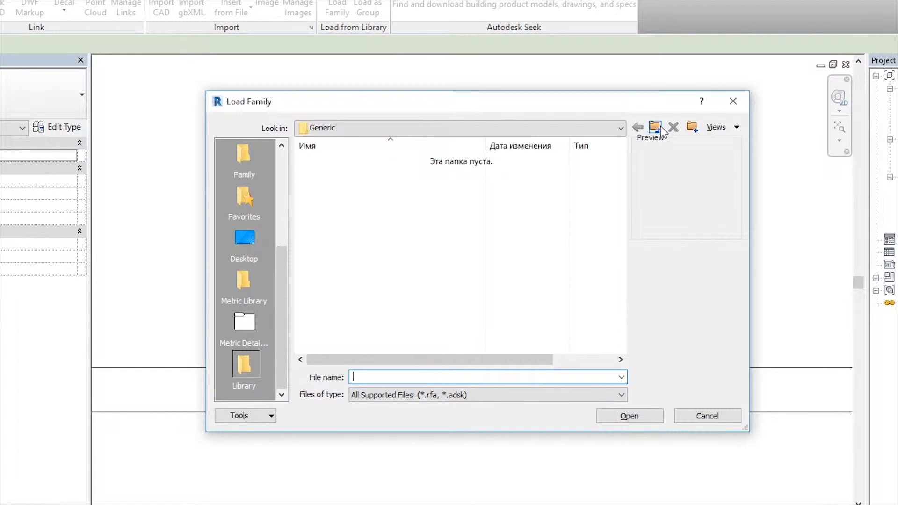
pyautogui.click(653, 126)
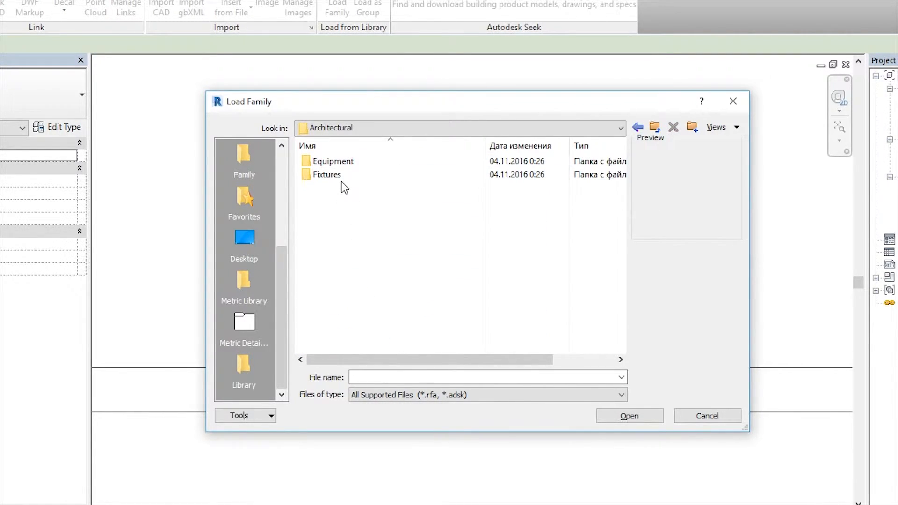
pyautogui.doubleClick(326, 175)
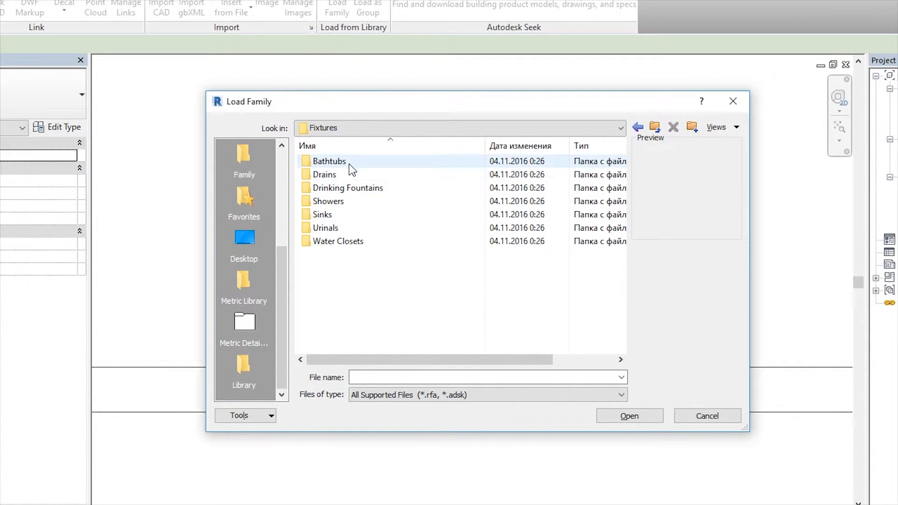
pyautogui.click(348, 187)
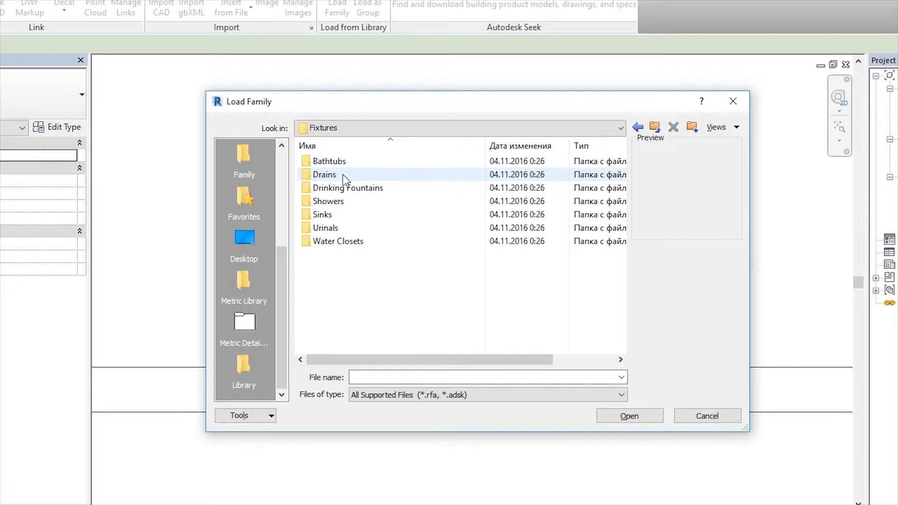
pyautogui.moveTo(324, 175)
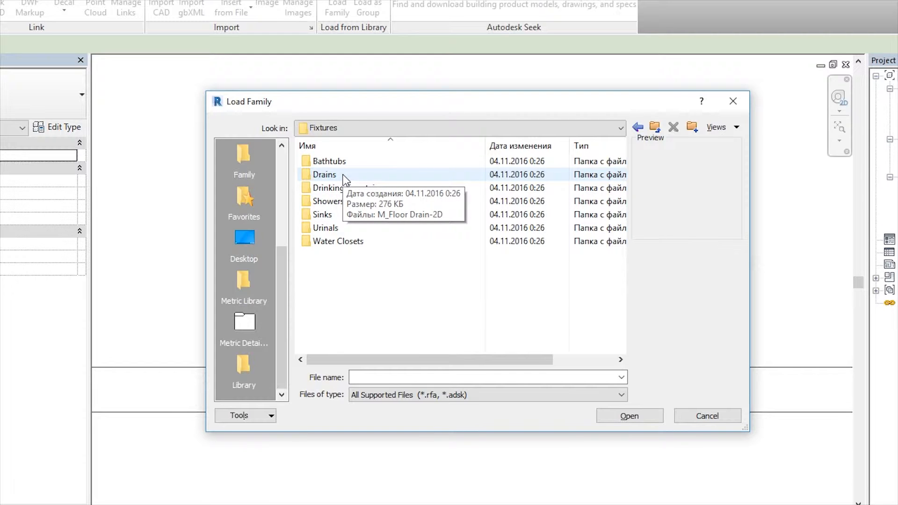
pyautogui.doubleClick(338, 241)
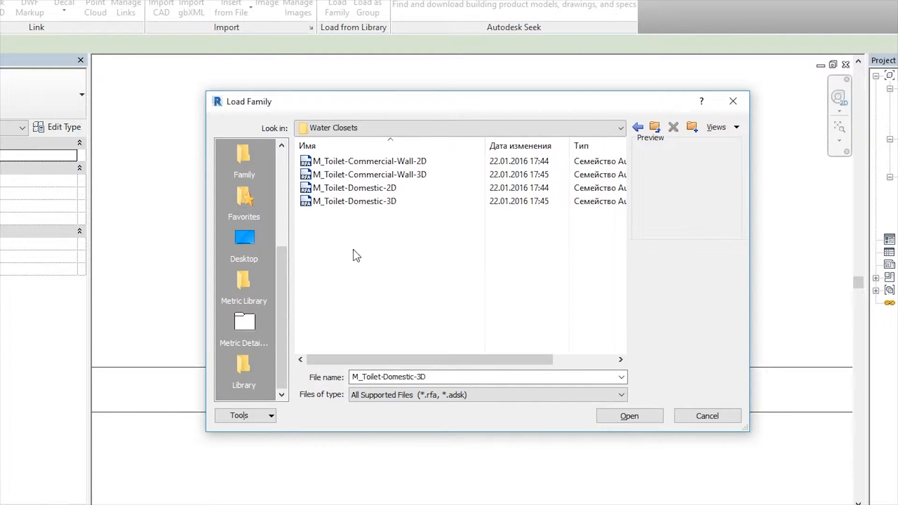
# Preview the toilet families and load M_Toilet-Domestic-3D into the project
pyautogui.click(353, 188)
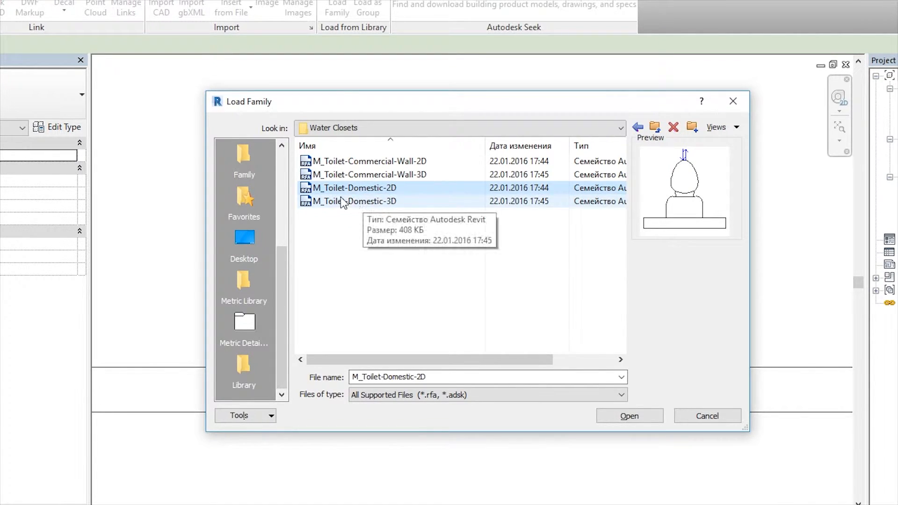
pyautogui.moveTo(353, 212)
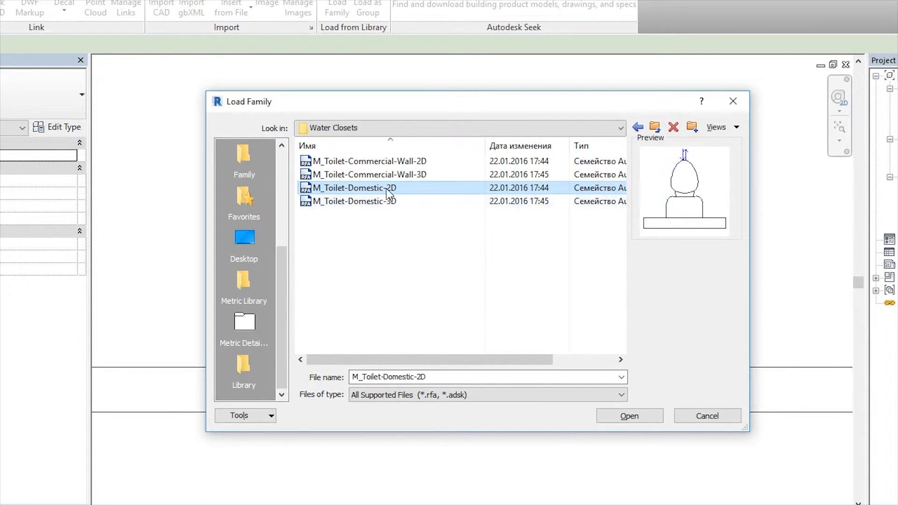
pyautogui.moveTo(355, 205)
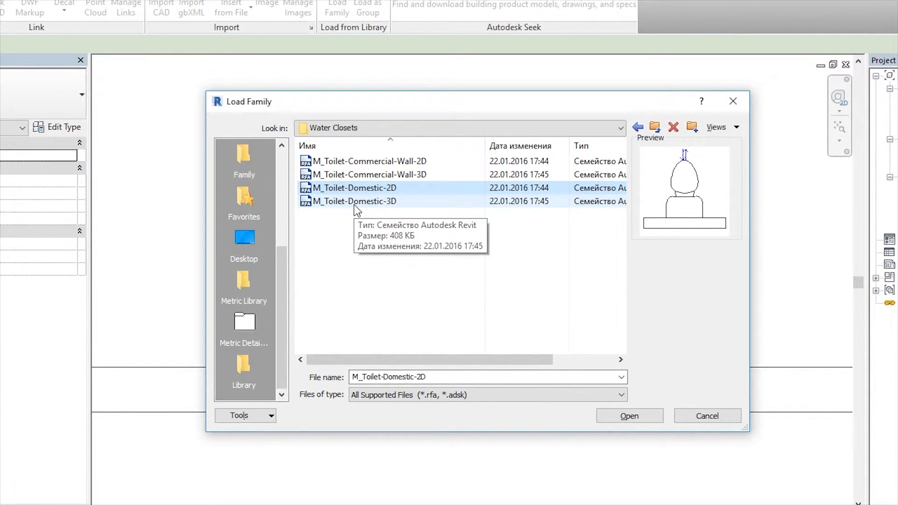
pyautogui.click(353, 202)
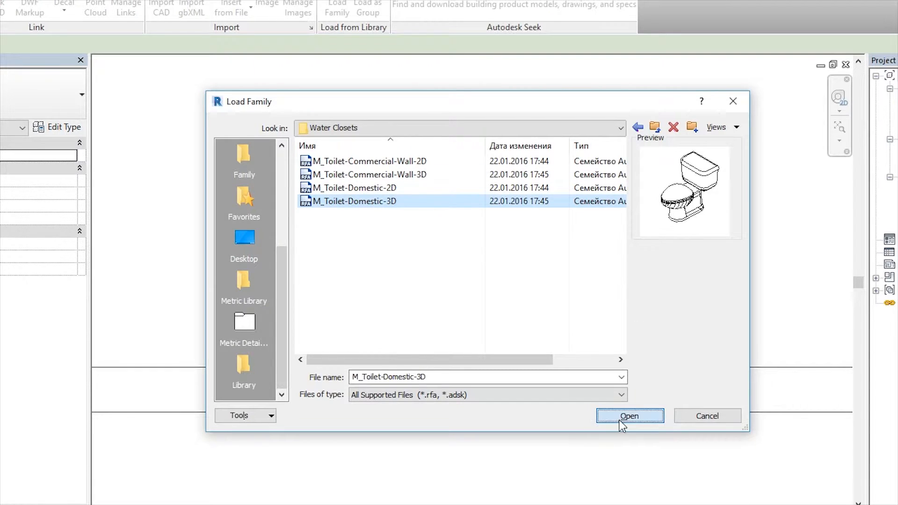
pyautogui.click(628, 415)
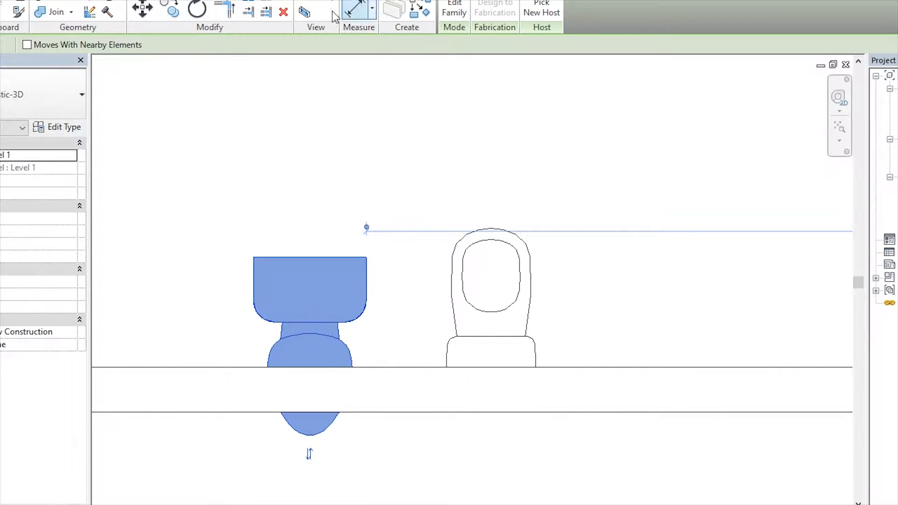
# Place the 3D toilet on the wall beside the custom one and select the custom toilet
pyautogui.click(197, 10)
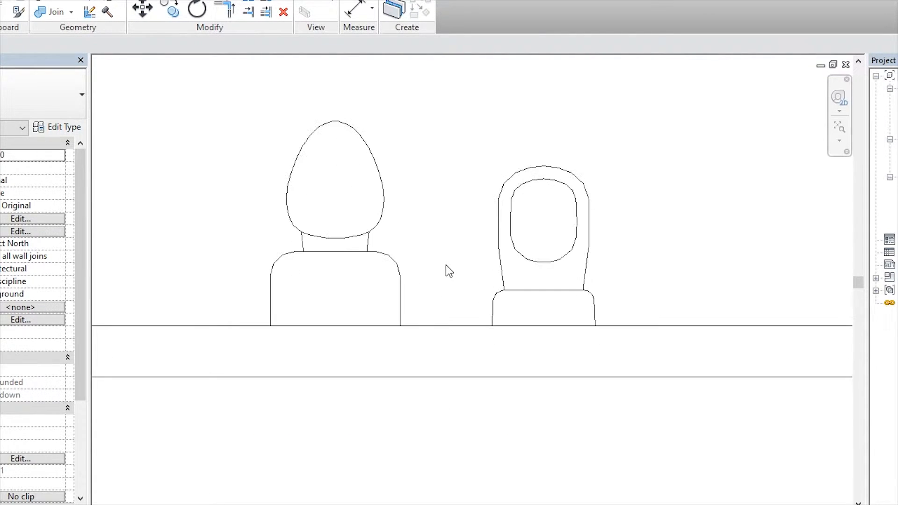
pyautogui.click(541, 280)
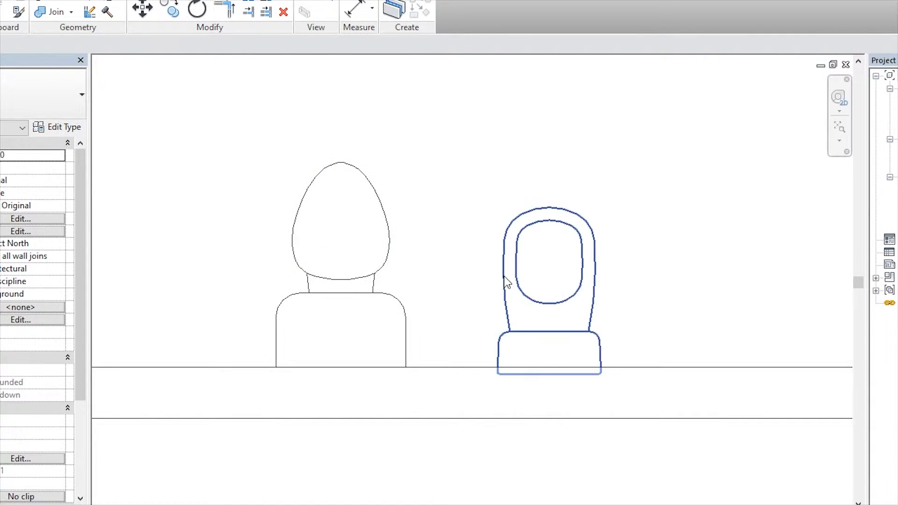
pyautogui.click(437, 283)
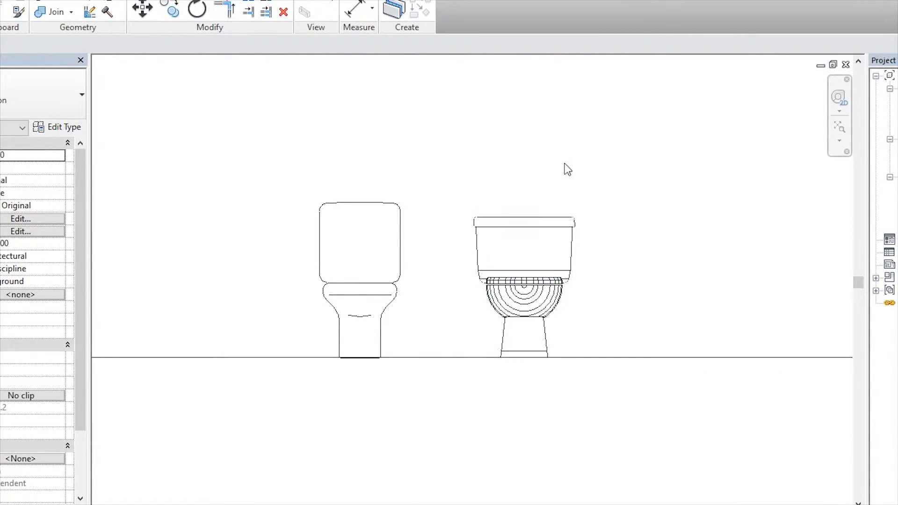
pyautogui.moveTo(579, 318)
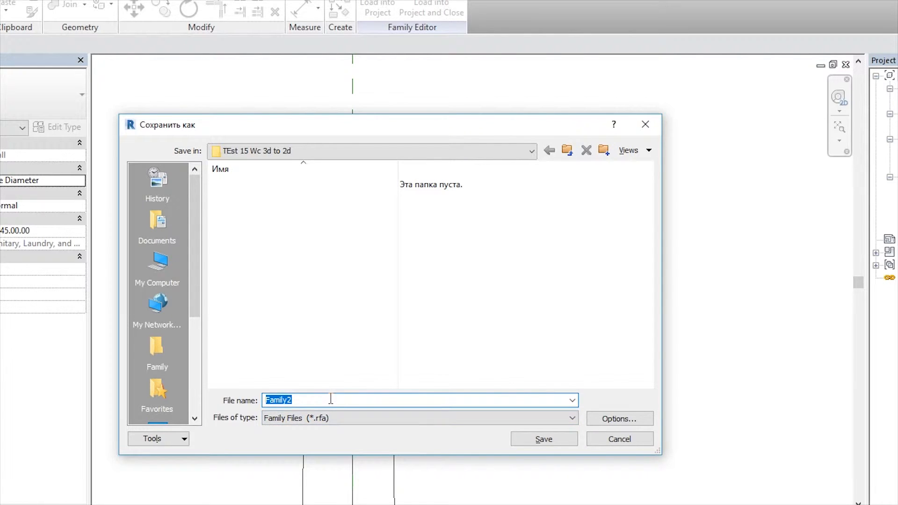
# Name the family file Toilet 2d and set maximum backups to 1 in the save options
pyautogui.write('T')
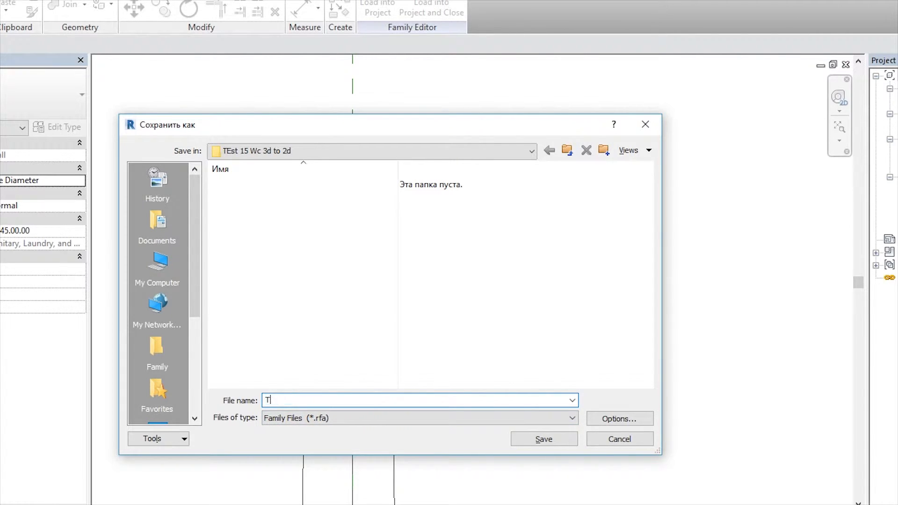
pyautogui.write('oilet 2d')
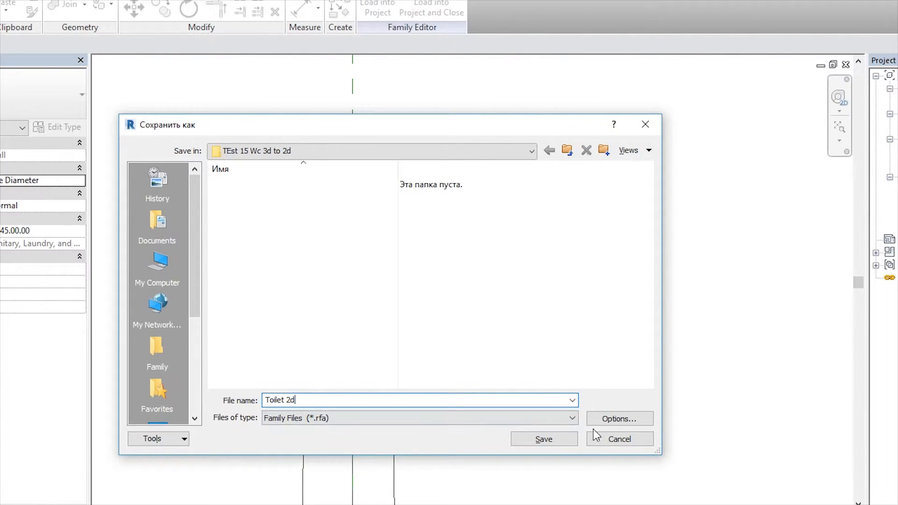
pyautogui.click(619, 419)
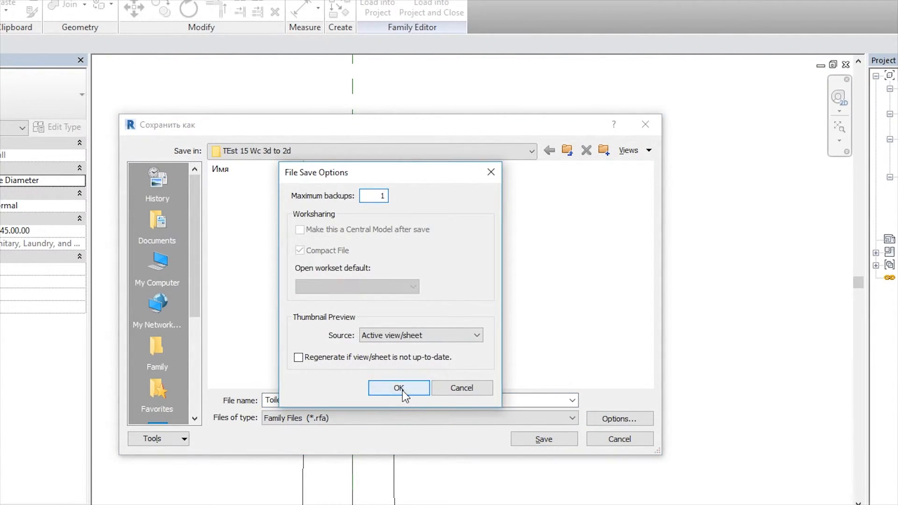
pyautogui.click(398, 387)
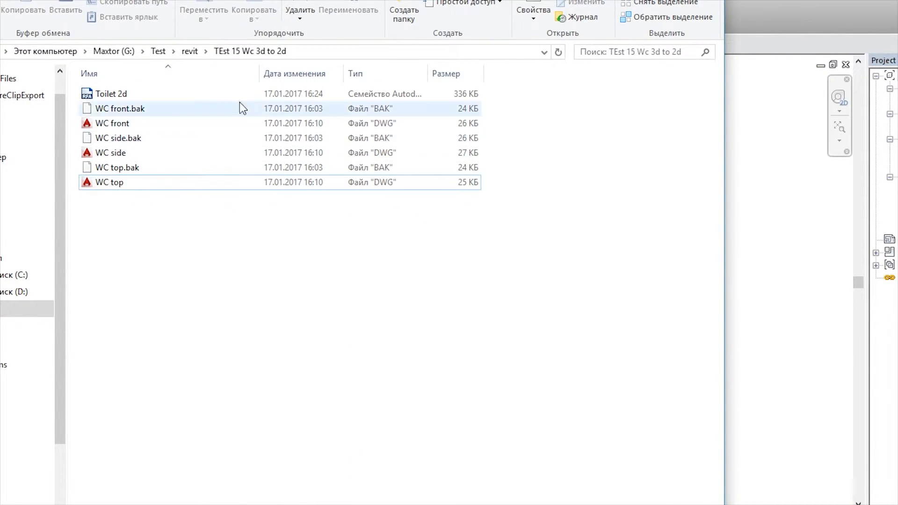
# Select Toilet 2d in File Explorer to confirm its 336 KB size
pyautogui.click(111, 93)
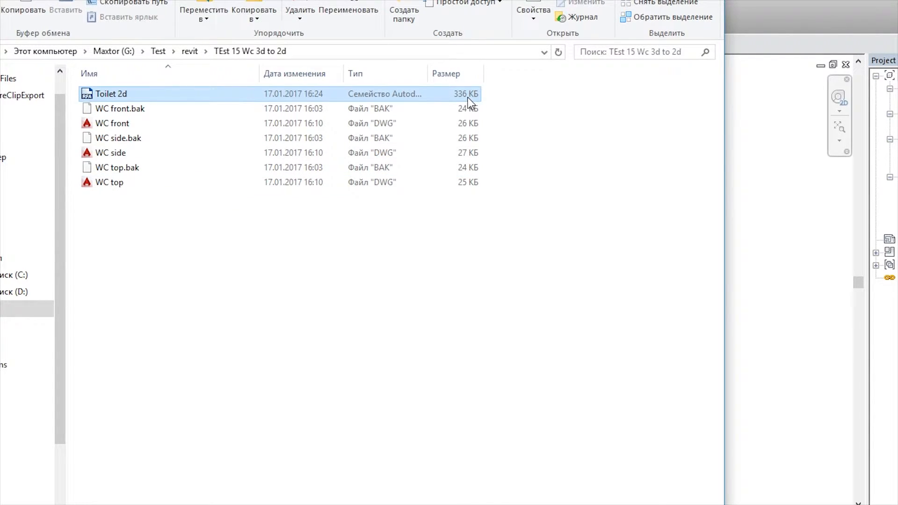
pyautogui.moveTo(473, 106)
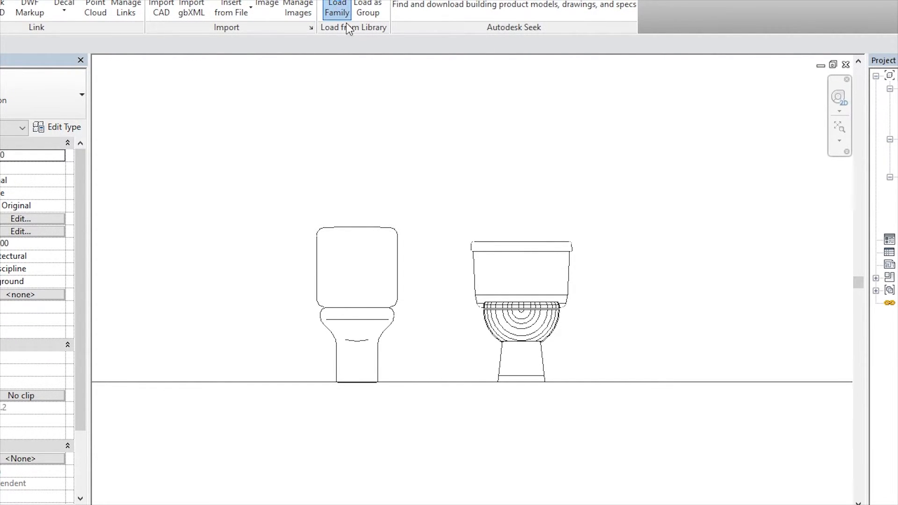
pyautogui.click(336, 8)
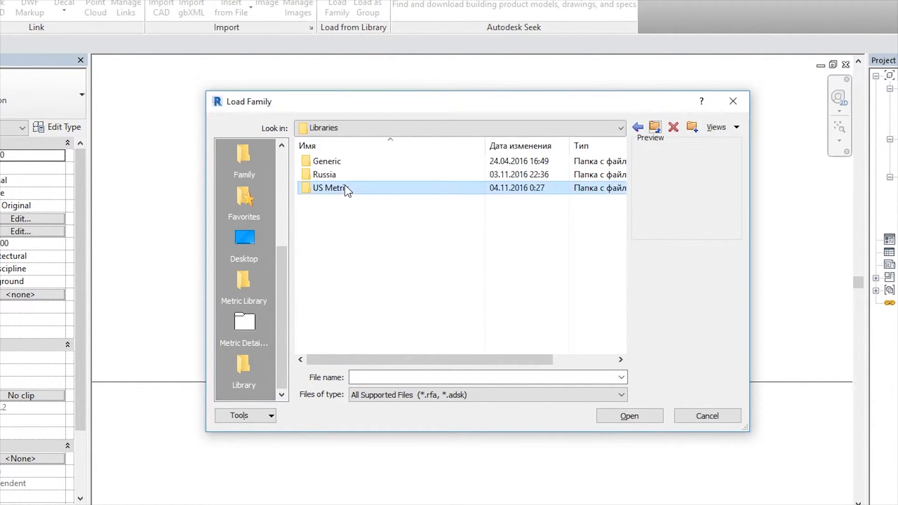
pyautogui.doubleClick(329, 188)
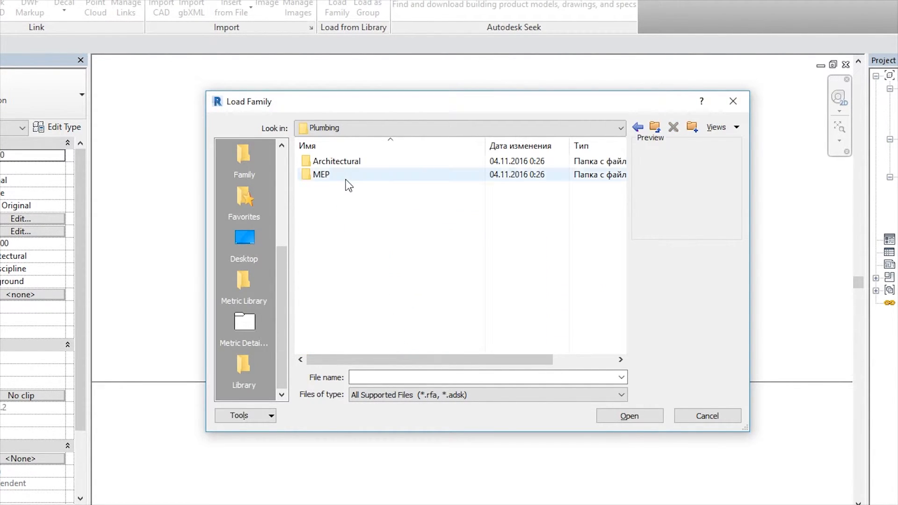
pyautogui.doubleClick(321, 174)
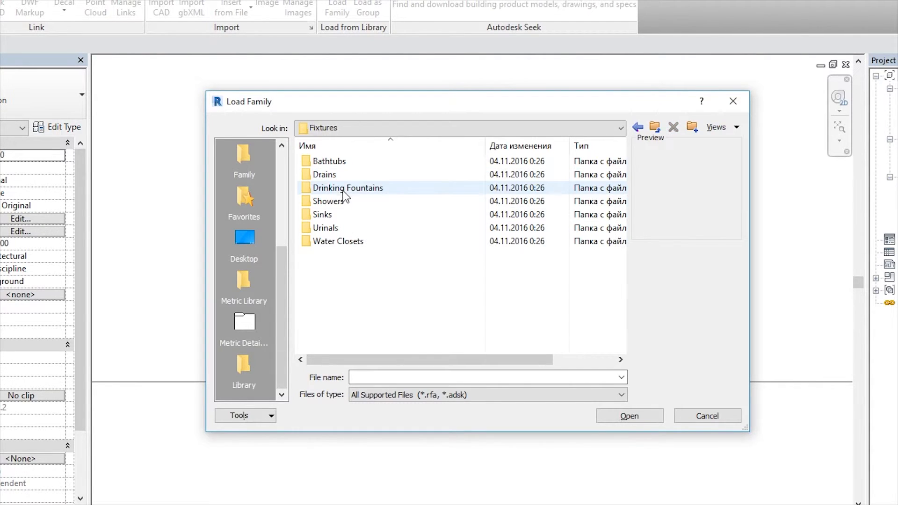
pyautogui.doubleClick(338, 241)
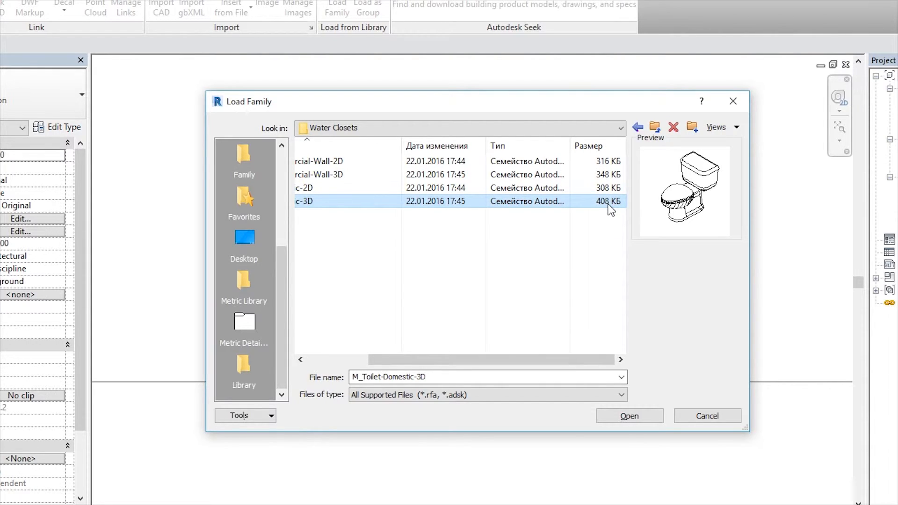
pyautogui.moveTo(571, 361)
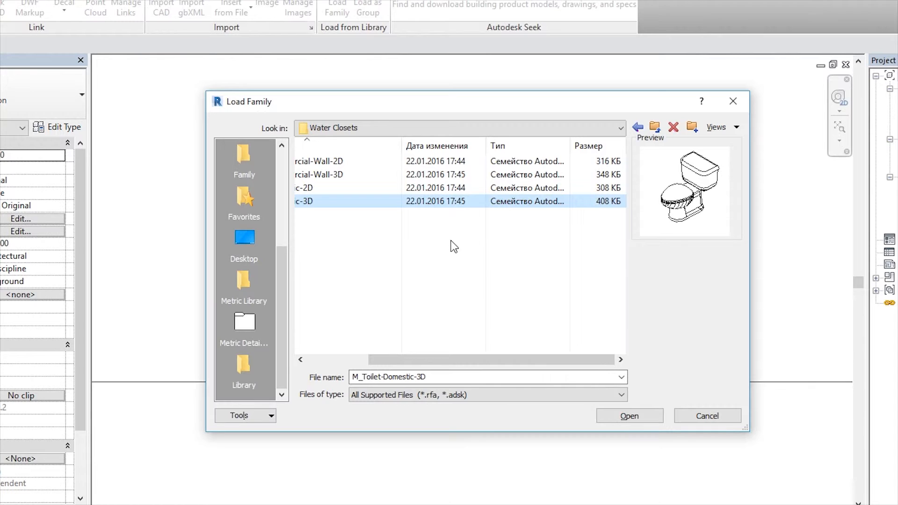
pyautogui.moveTo(470, 327)
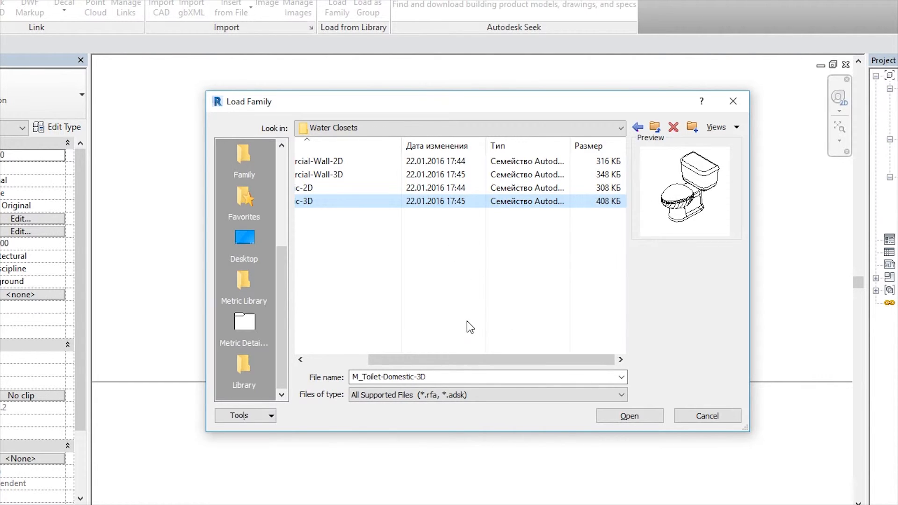
pyautogui.moveTo(605, 220)
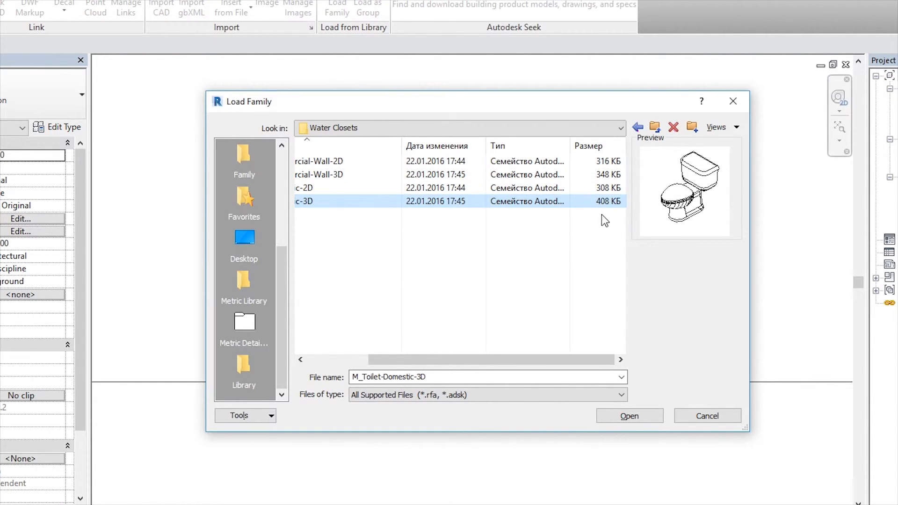
pyautogui.moveTo(580, 259)
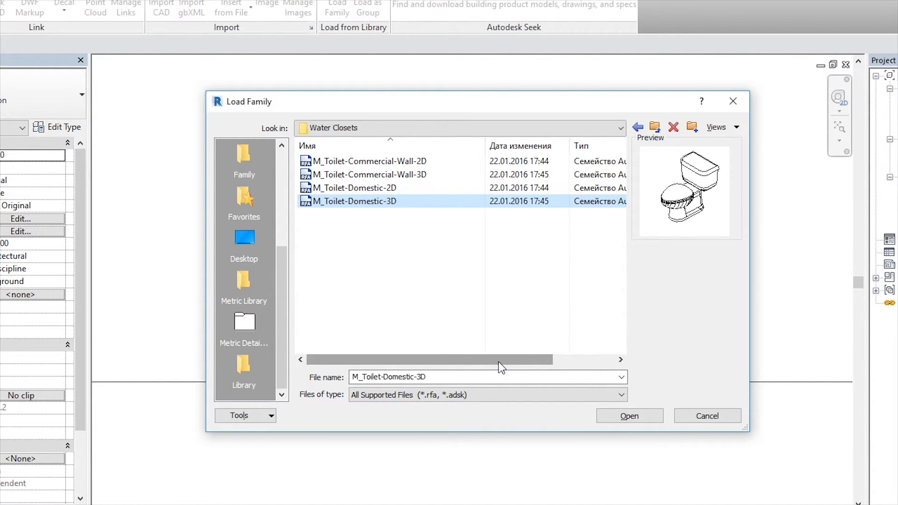
pyautogui.click(629, 415)
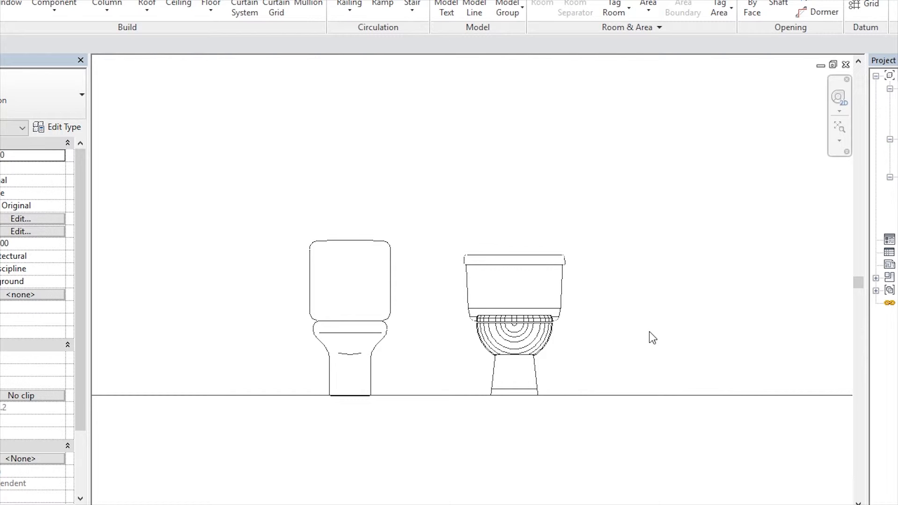
pyautogui.moveTo(646, 337)
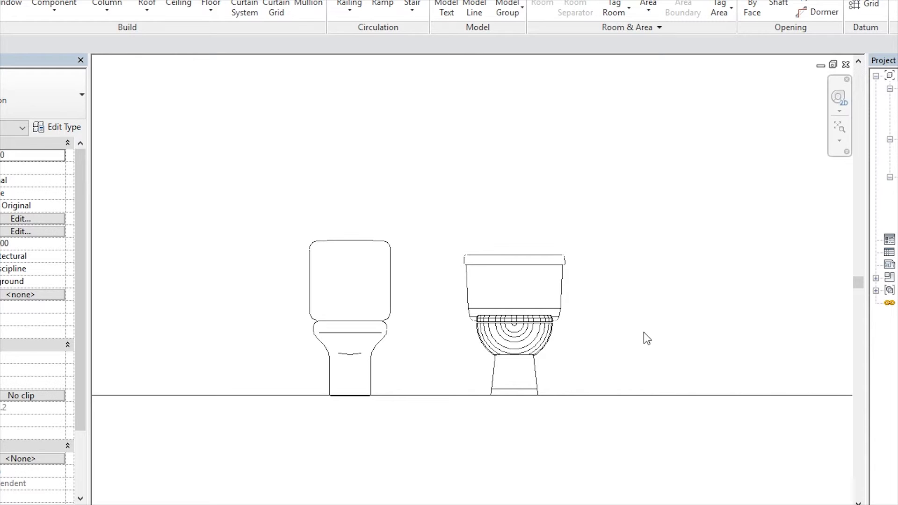
pyautogui.moveTo(629, 345)
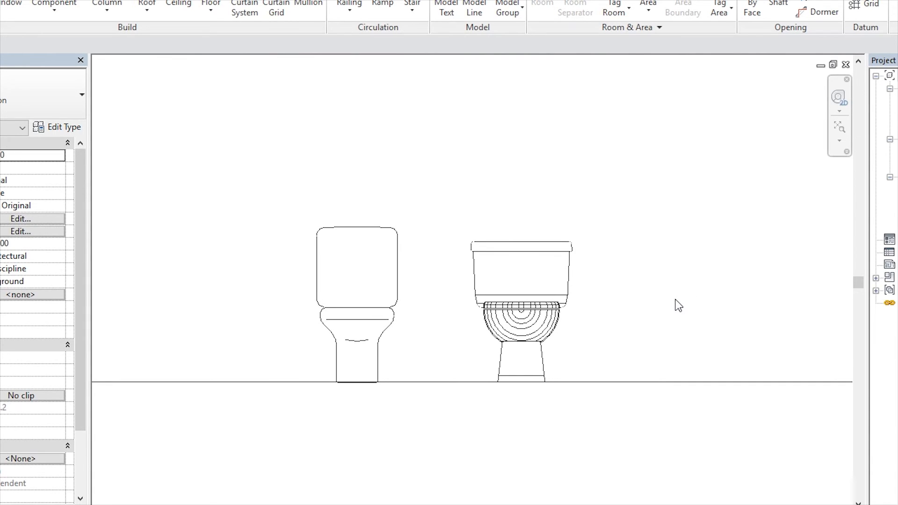
pyautogui.moveTo(655, 320)
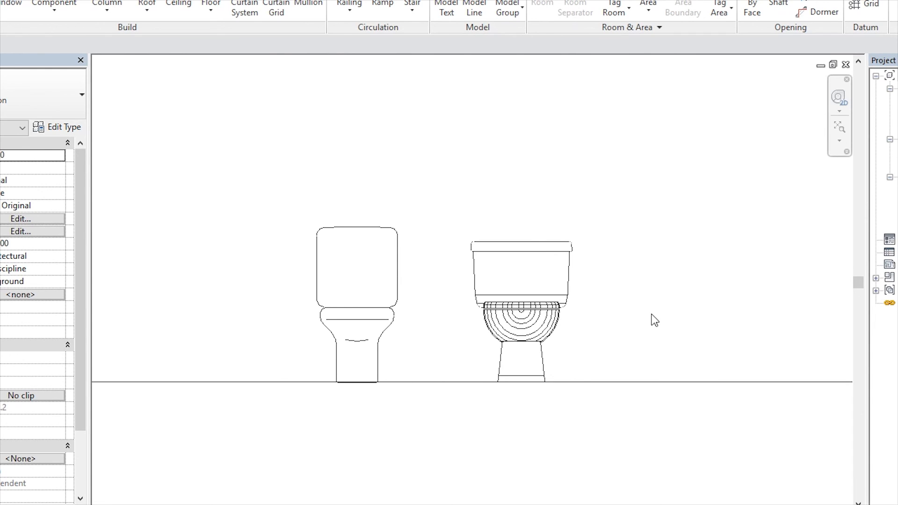
pyautogui.moveTo(639, 318)
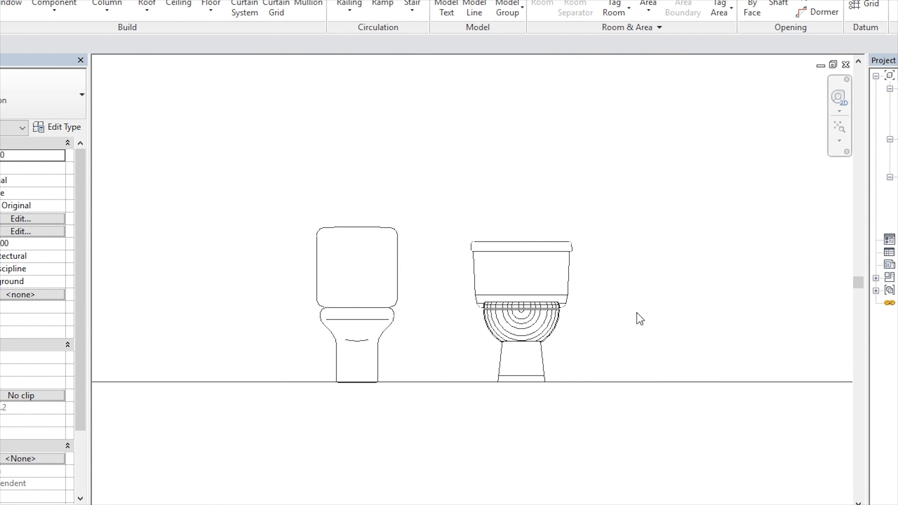
pyautogui.moveTo(640, 314)
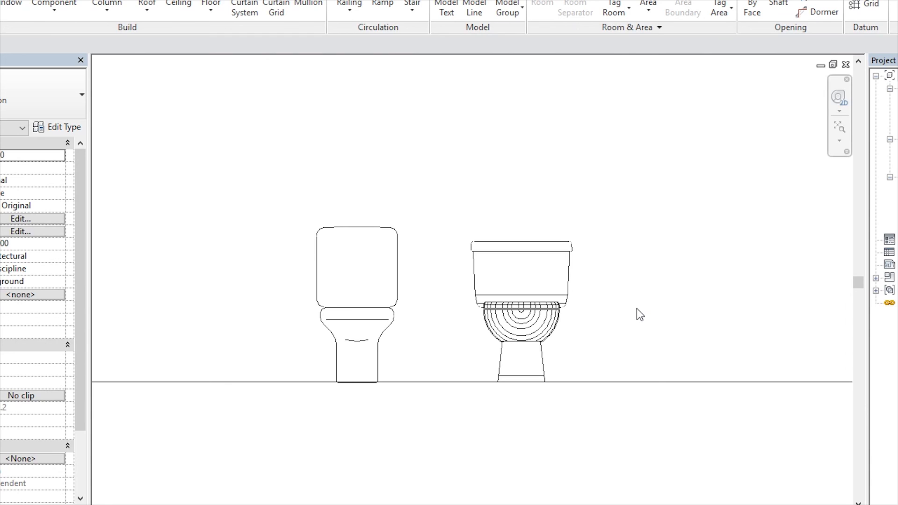